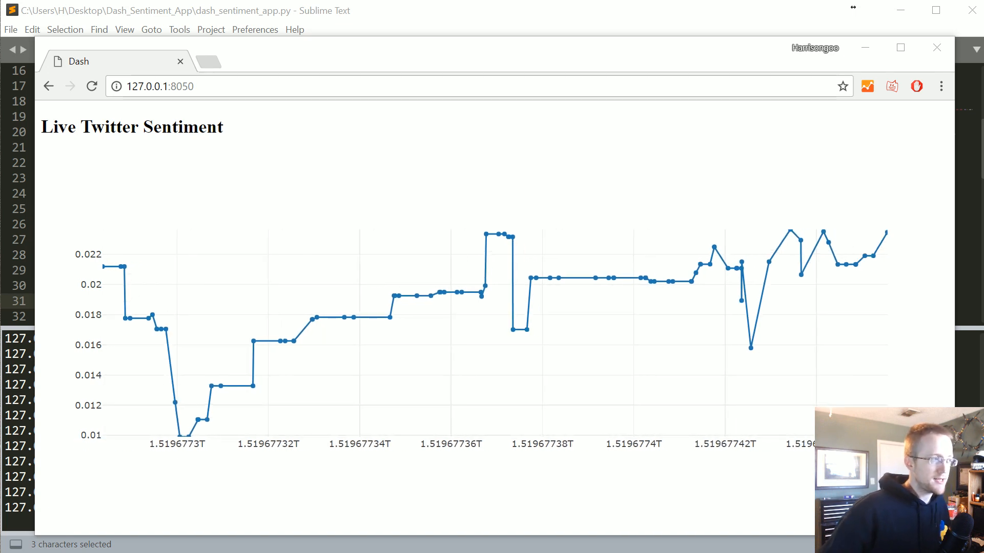
mouse_move(570, 277)
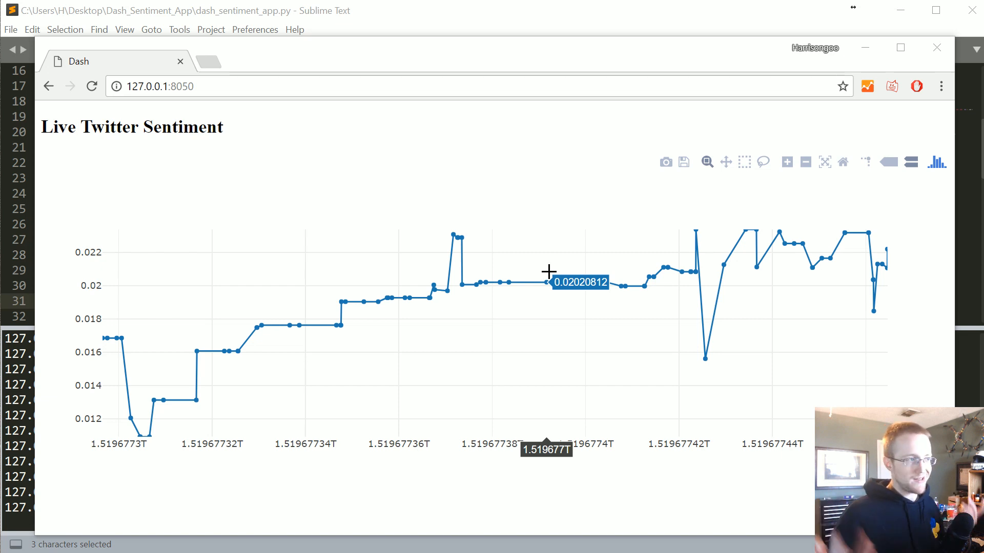
mouse_move(405, 61)
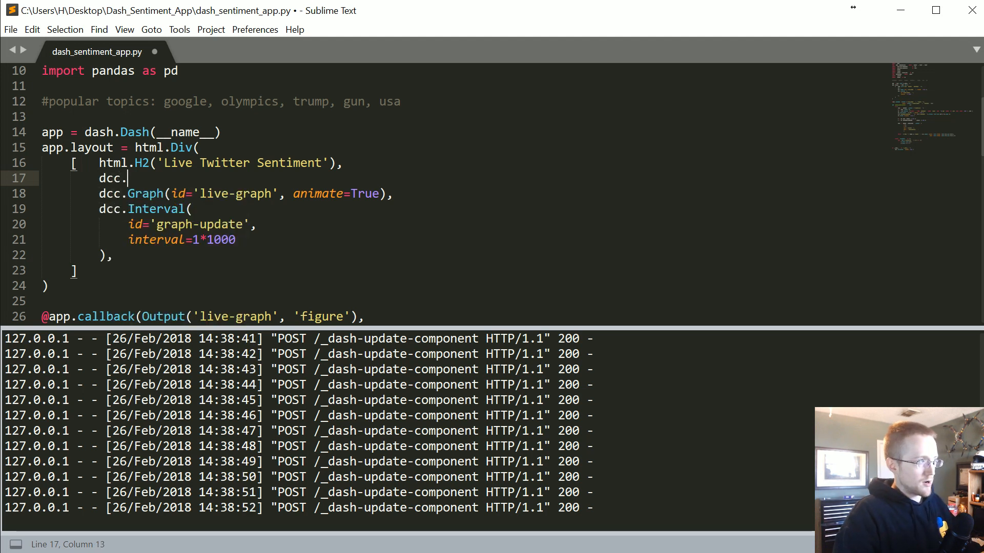
Add dcc.Input(id='sentiment_term', value='twitter', type='text') before dcc.Graph on line 17
type("Input")
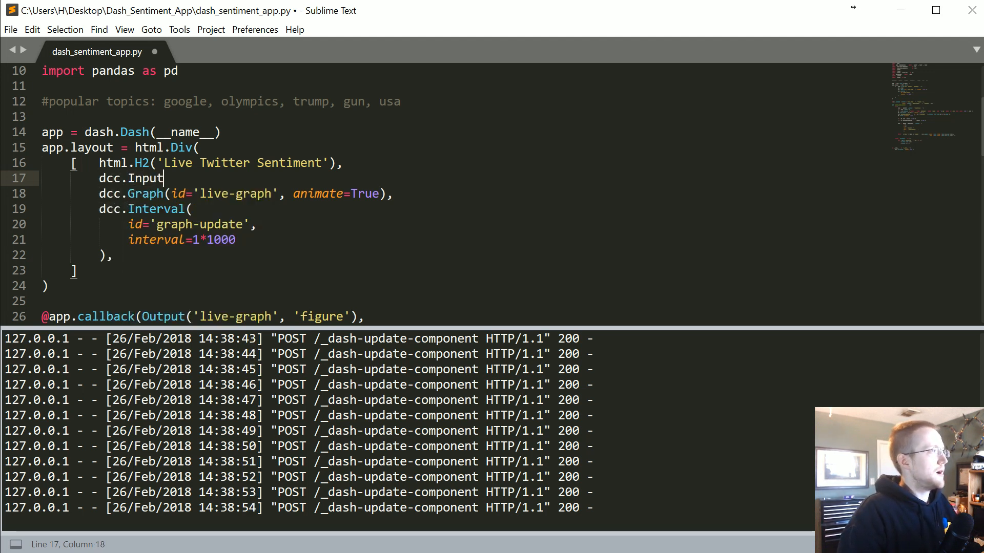
type("('')")
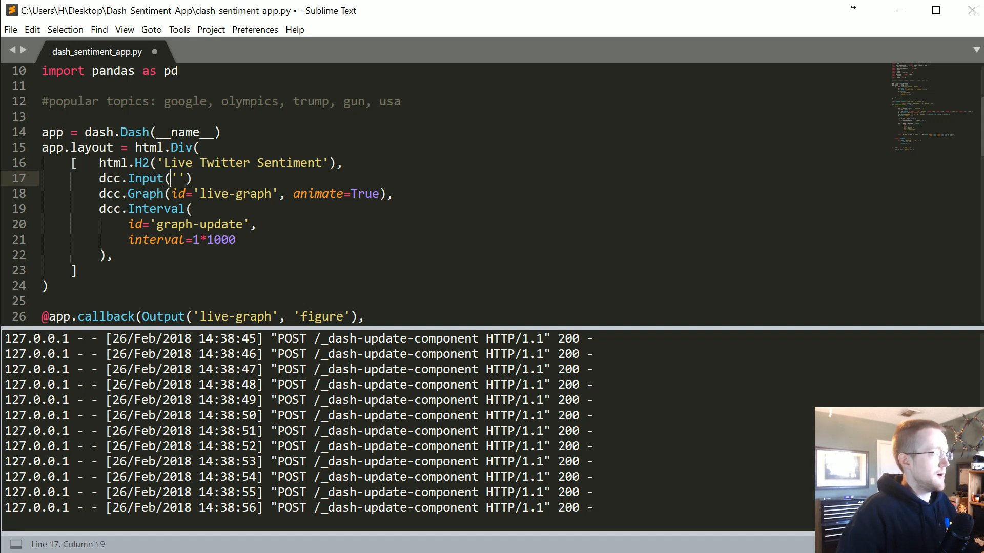
type("id=")
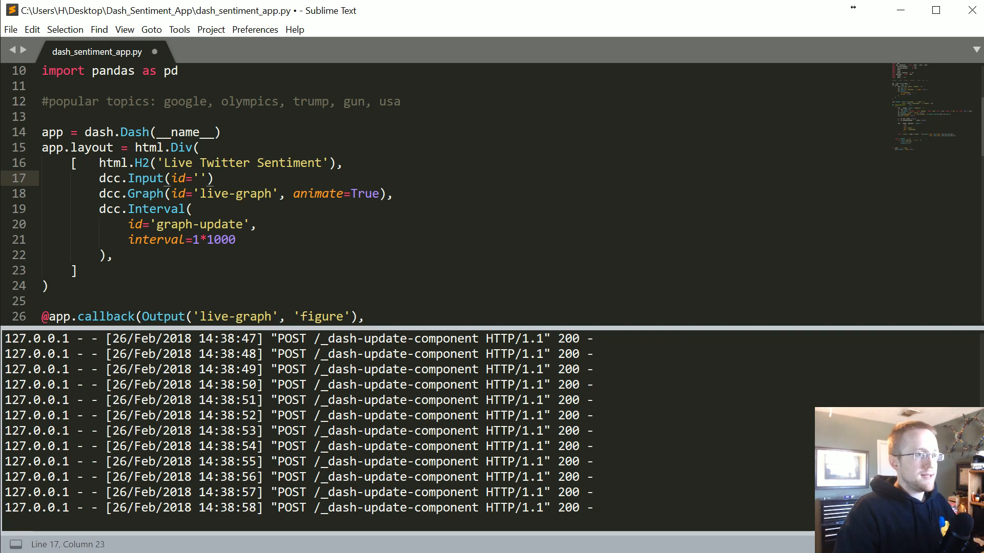
type("sentiment_ter")
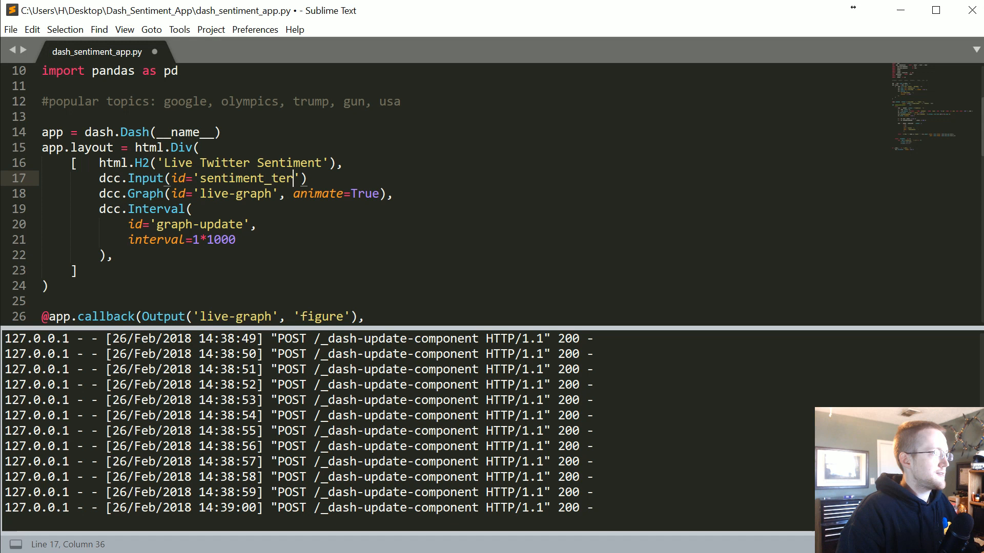
type("m',")
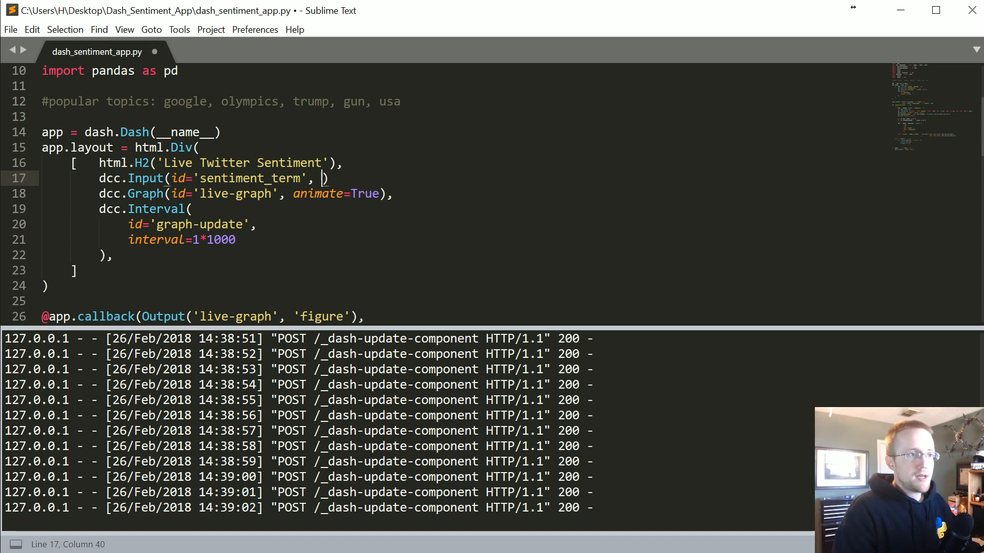
type("value='';")
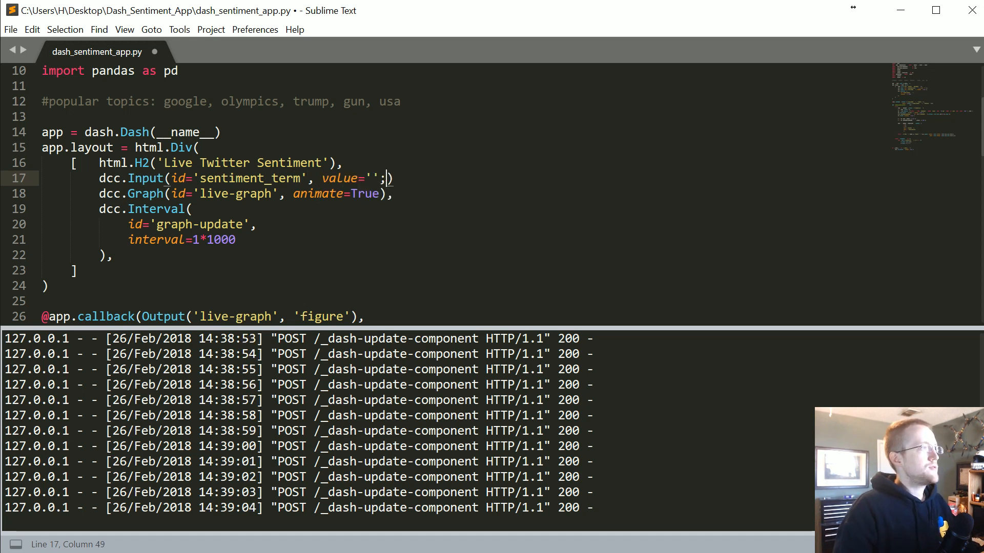
key("Backspace")
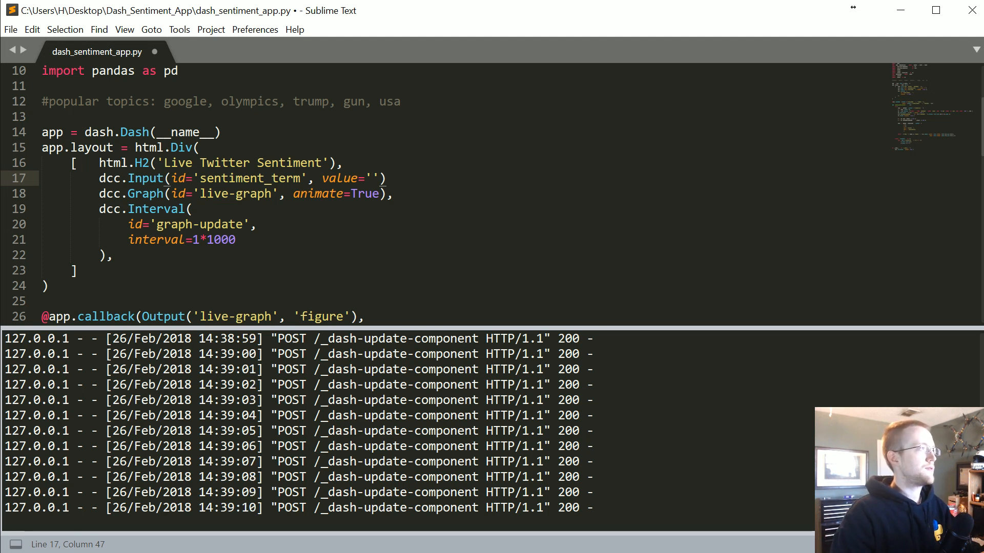
type("google")
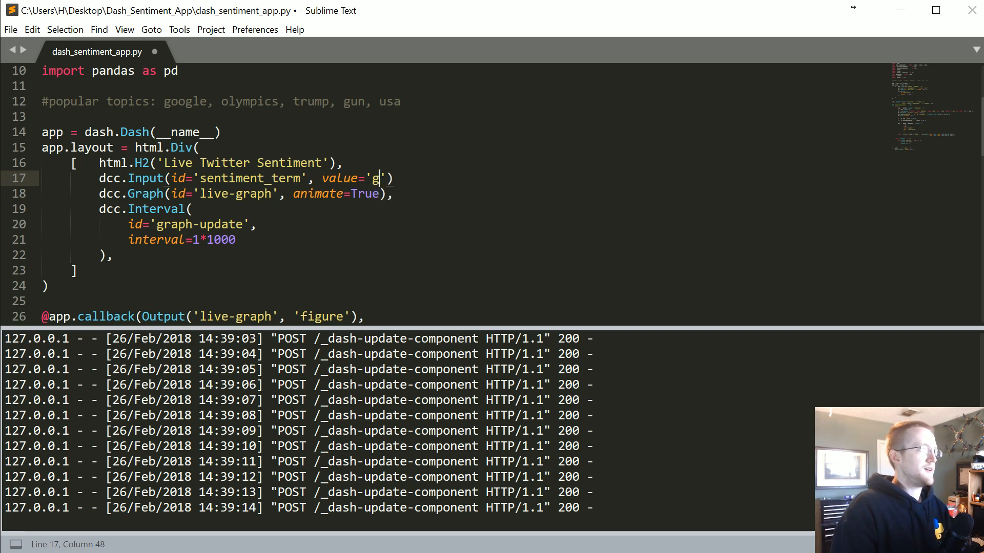
type("witter")
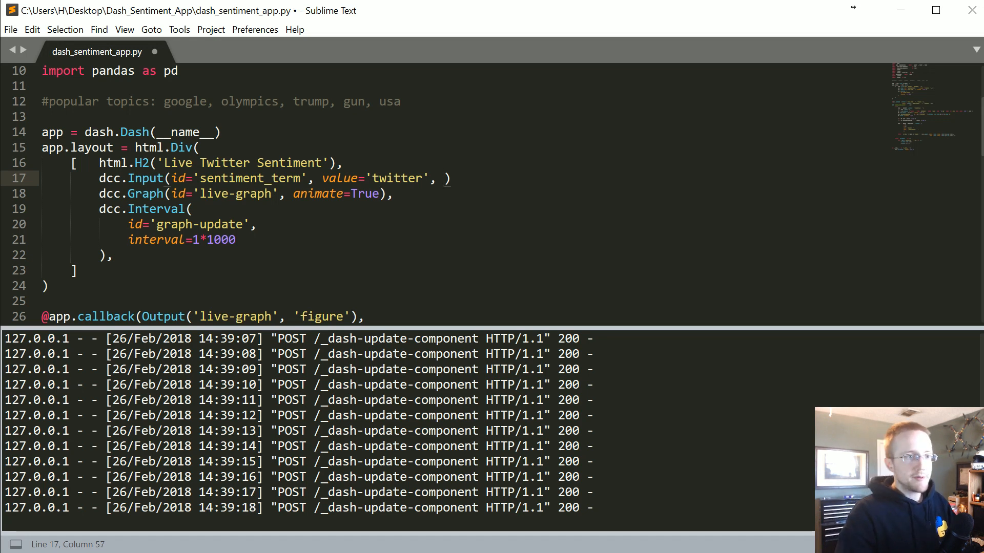
type("type='text")
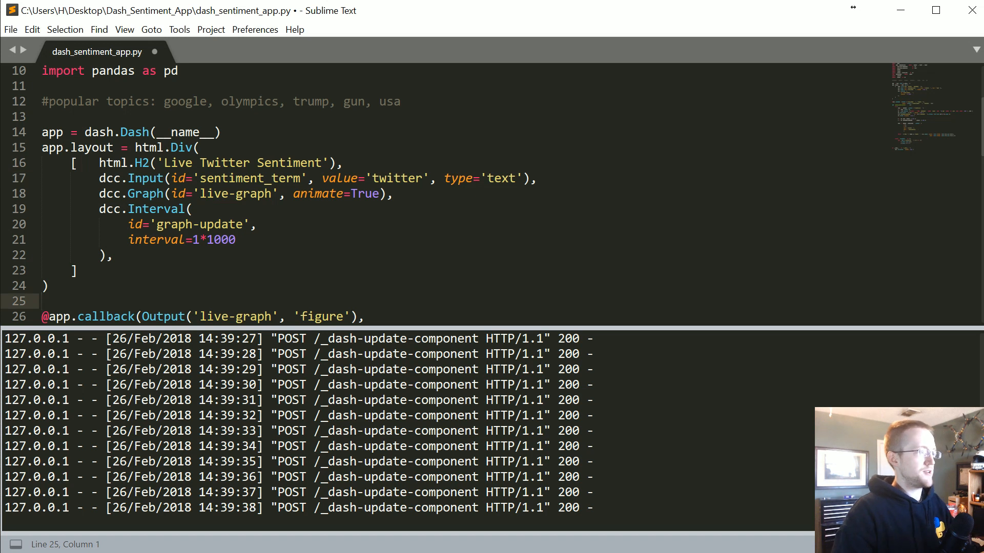
Type a test print() below the layout and add a blank line after the callback's Output
type("print(")
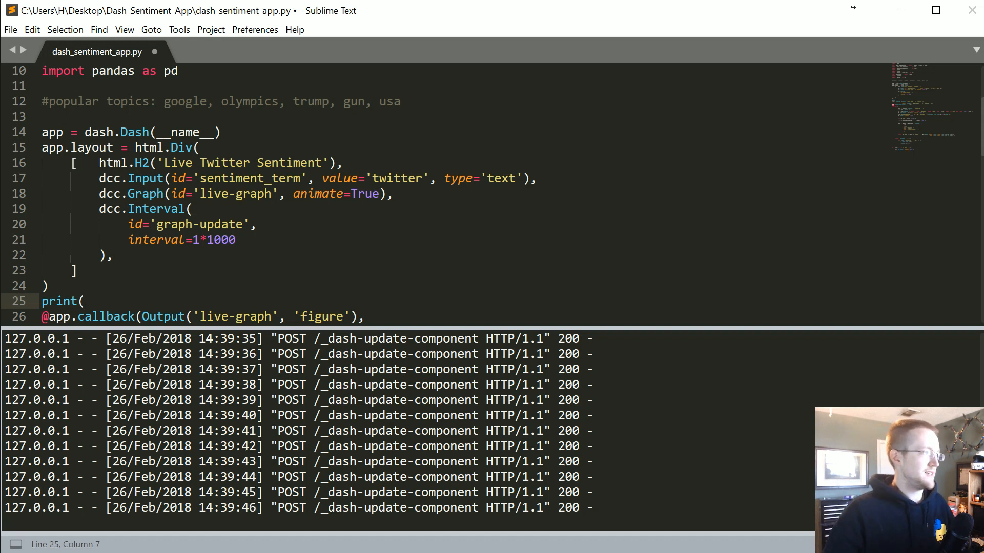
double_click(59, 301)
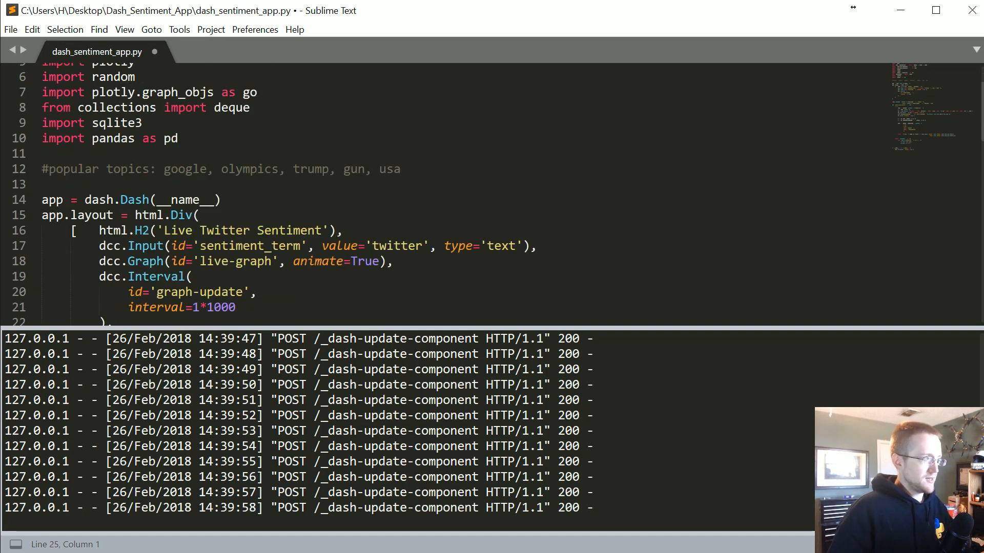
scroll("down", 3)
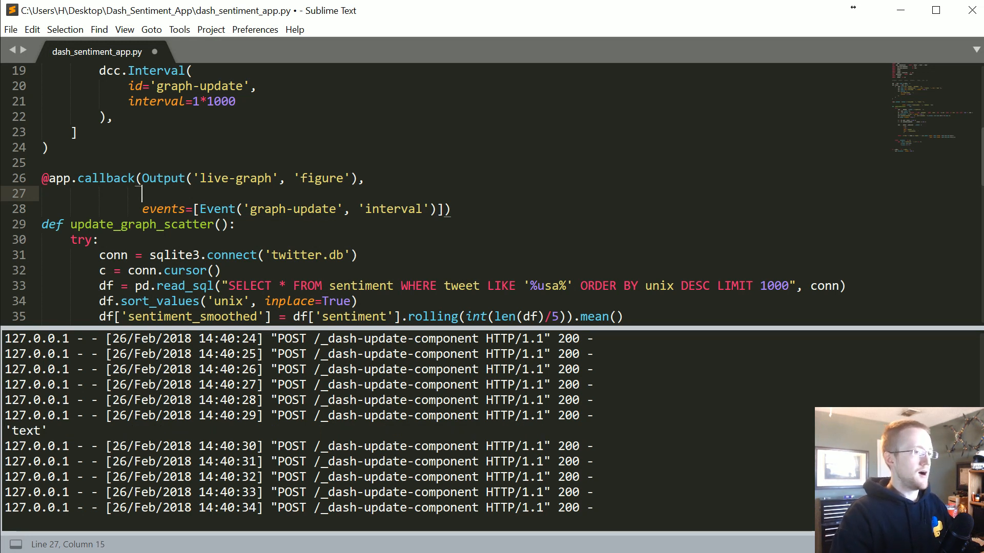
Add [Input(component_id='sentiment_term', component_property='value')], before the events argument
type("[]")
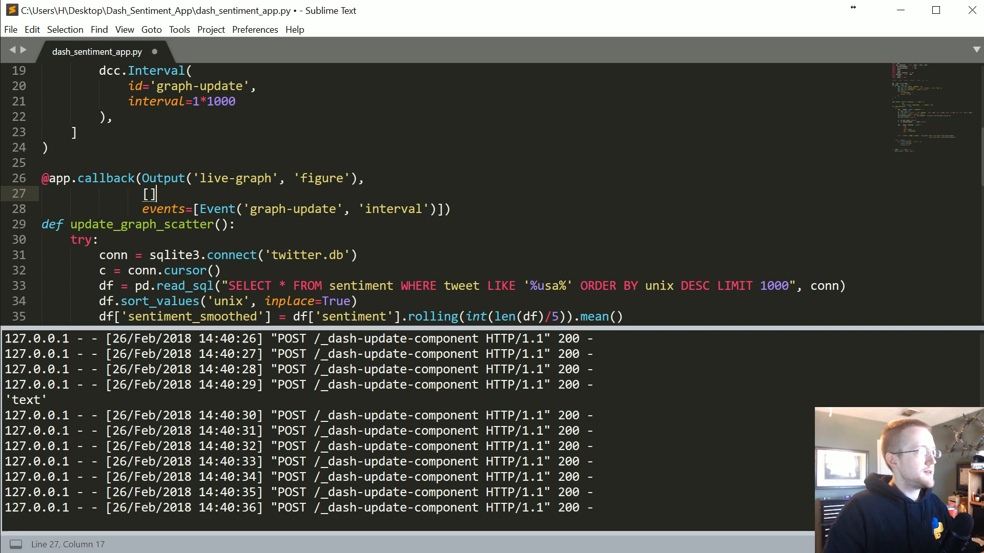
type("Input(")
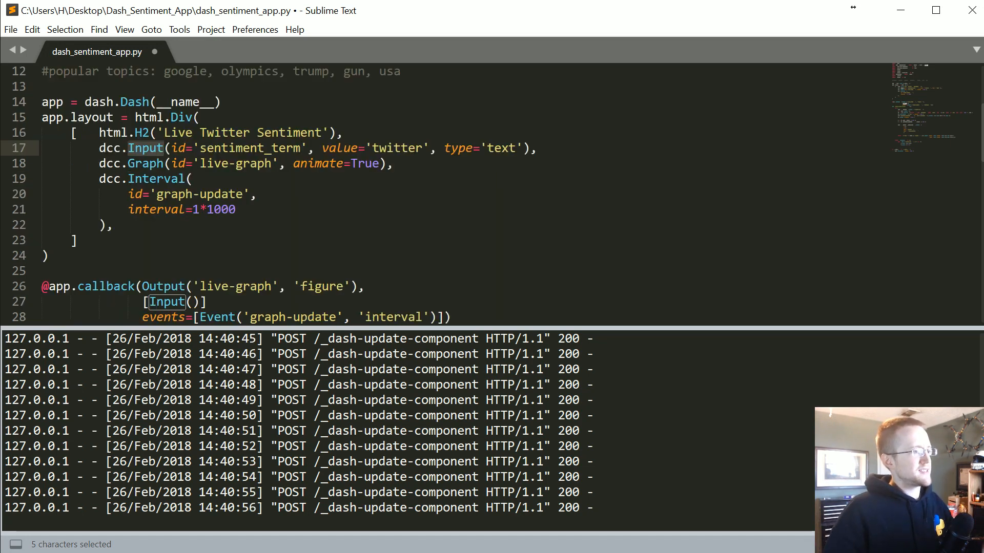
scroll("down", 3)
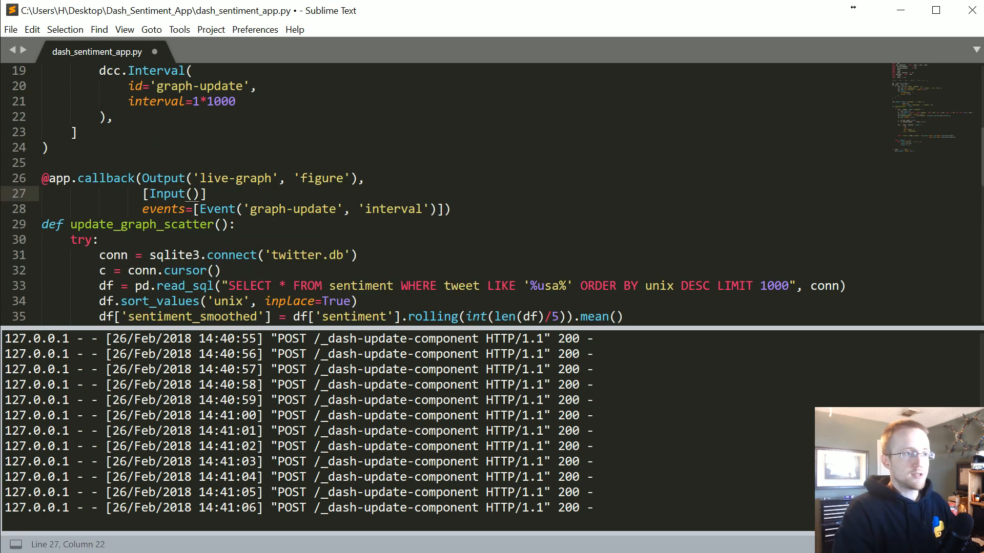
type("compent")
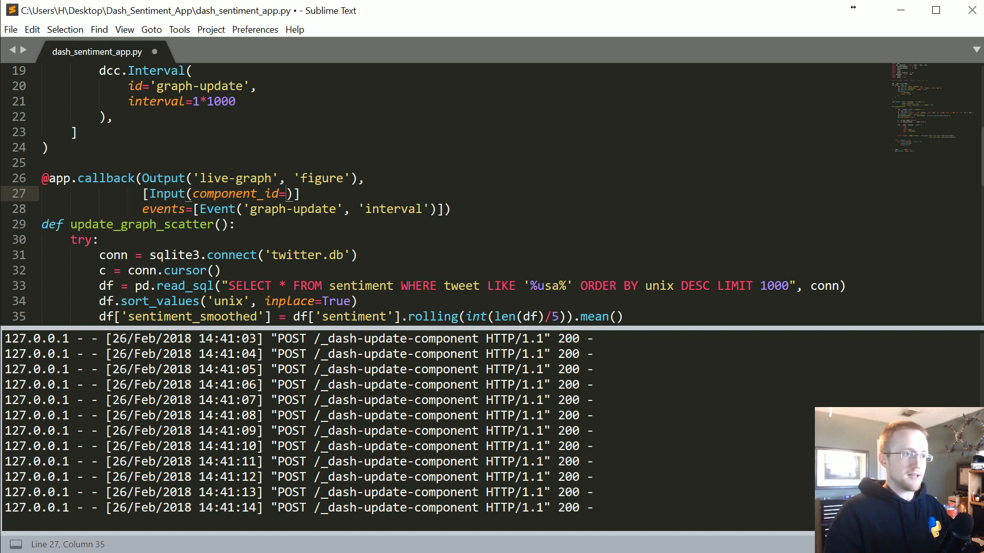
type("'")
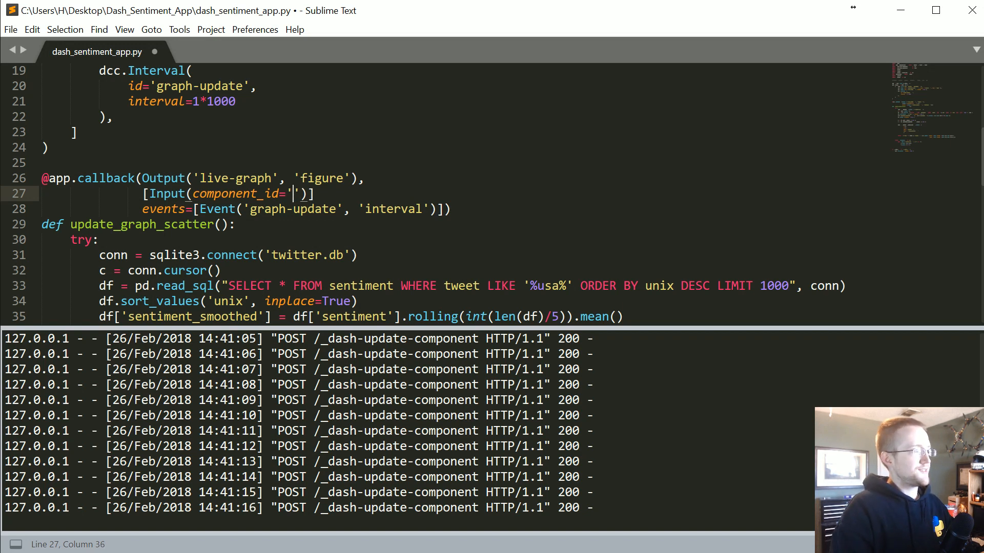
type("sentiment_term")
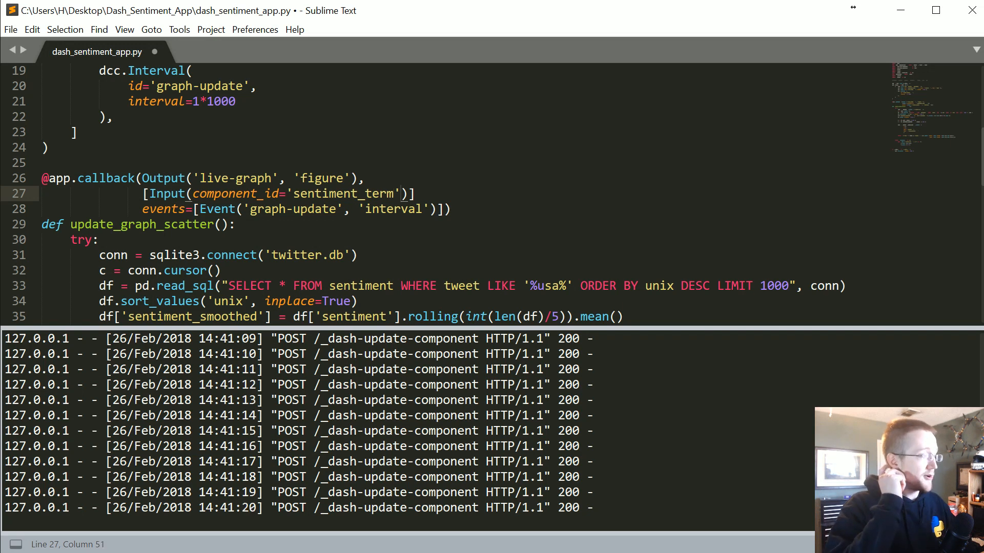
type(",")
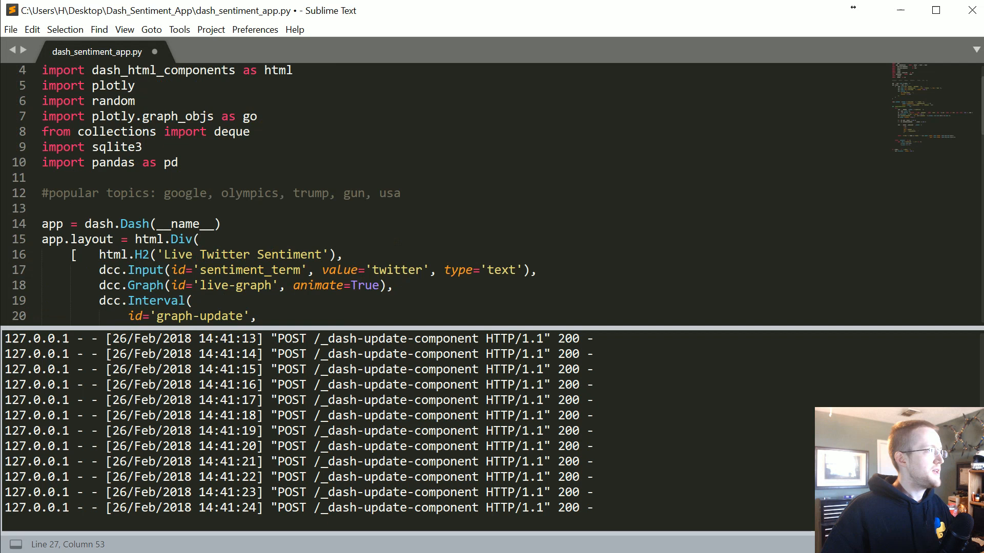
scroll("down", 3)
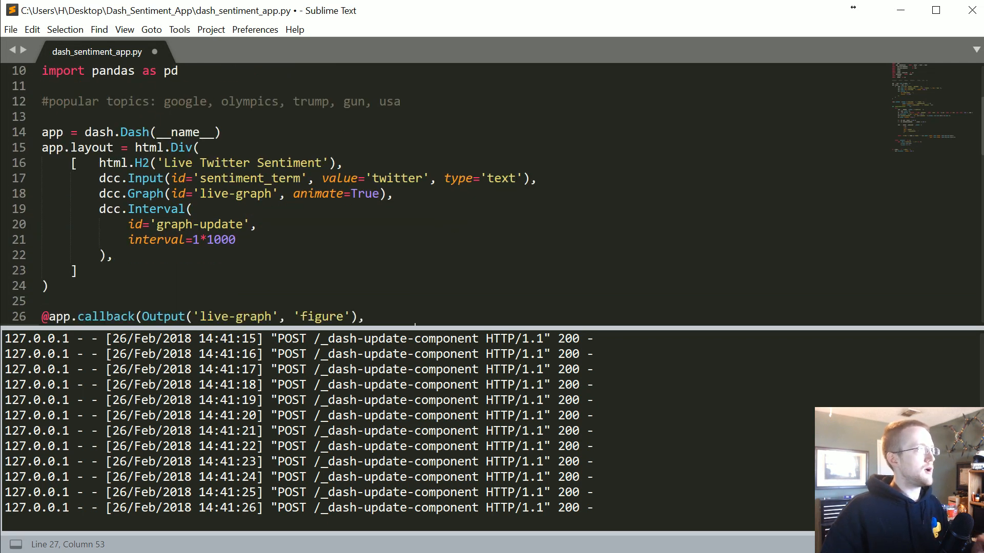
double_click(249, 178)
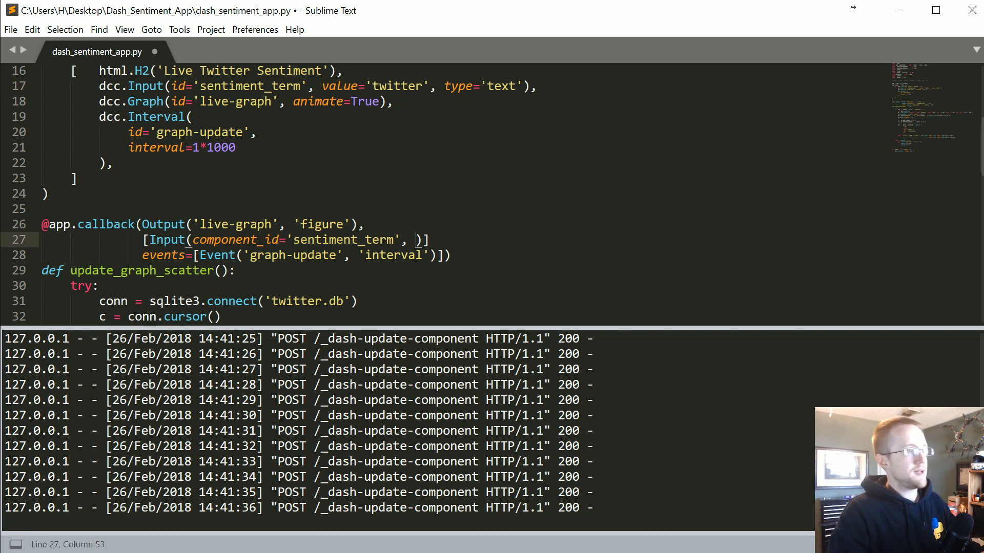
type("component_pro")
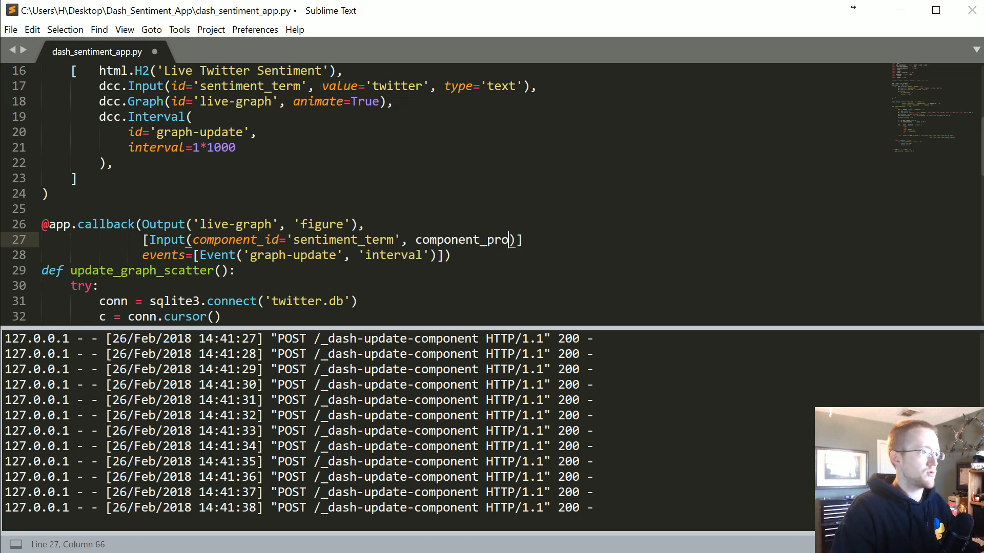
type("perty='value")
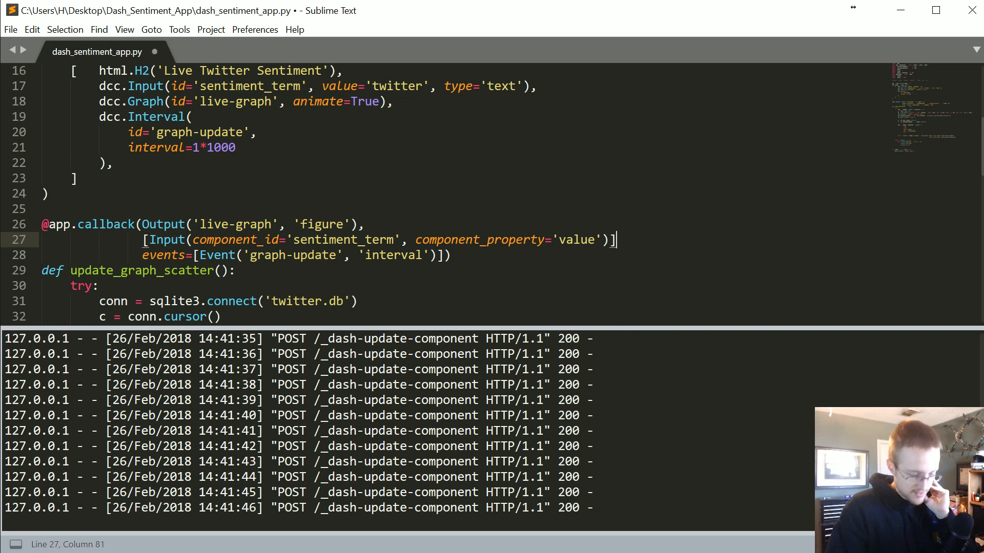
type(",")
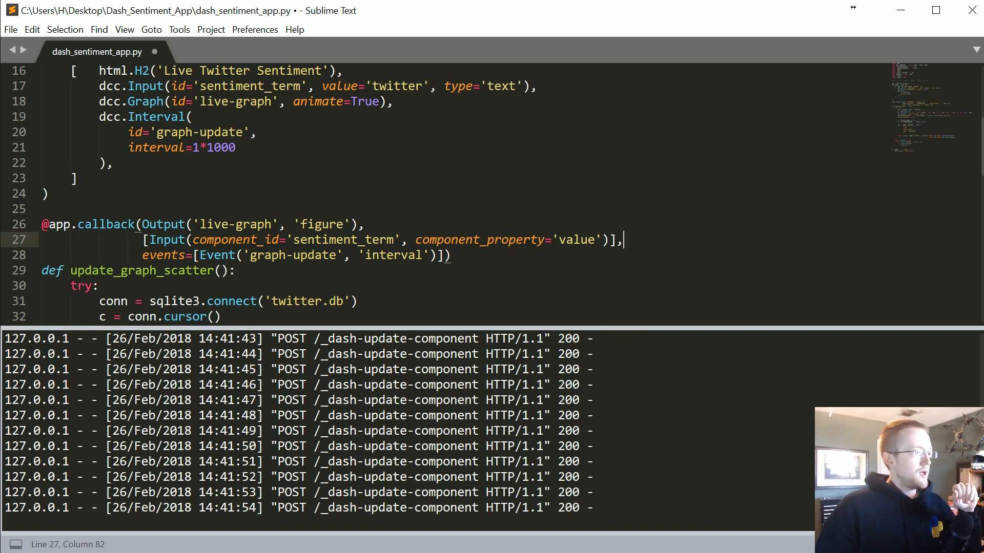
Add sentiment_term as the parameter of def update_graph_scatter()
scroll("down", 3)
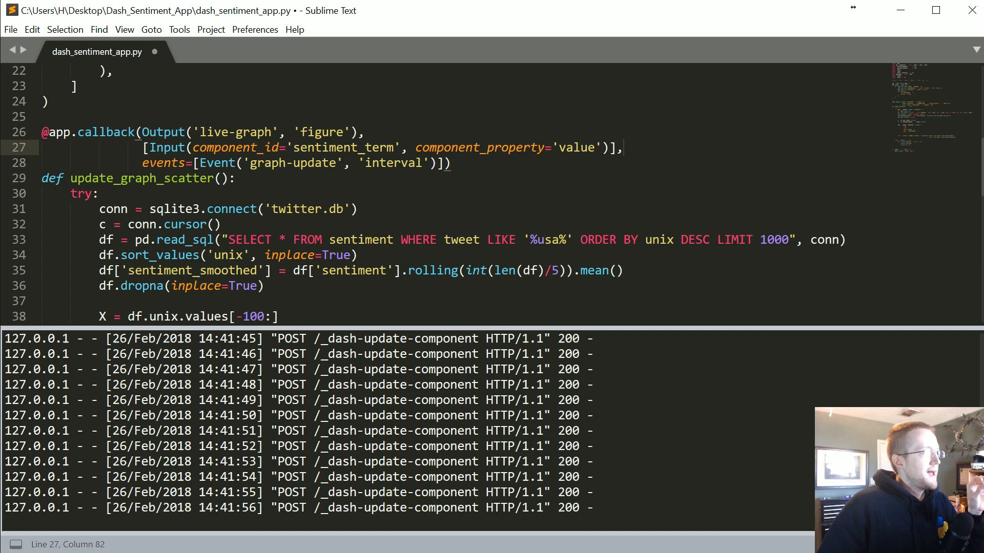
double_click(343, 148)
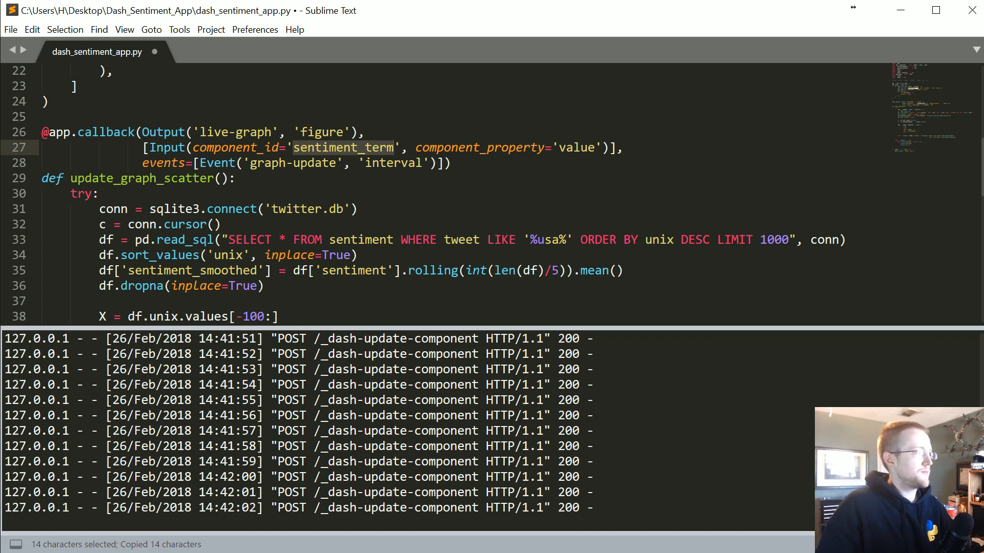
type("sentiment_term")
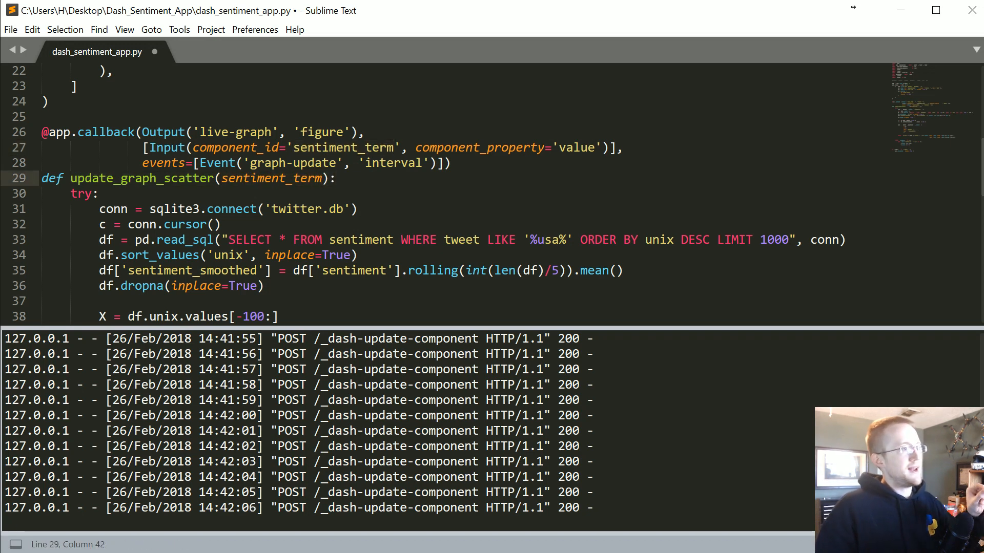
double_click(546, 239)
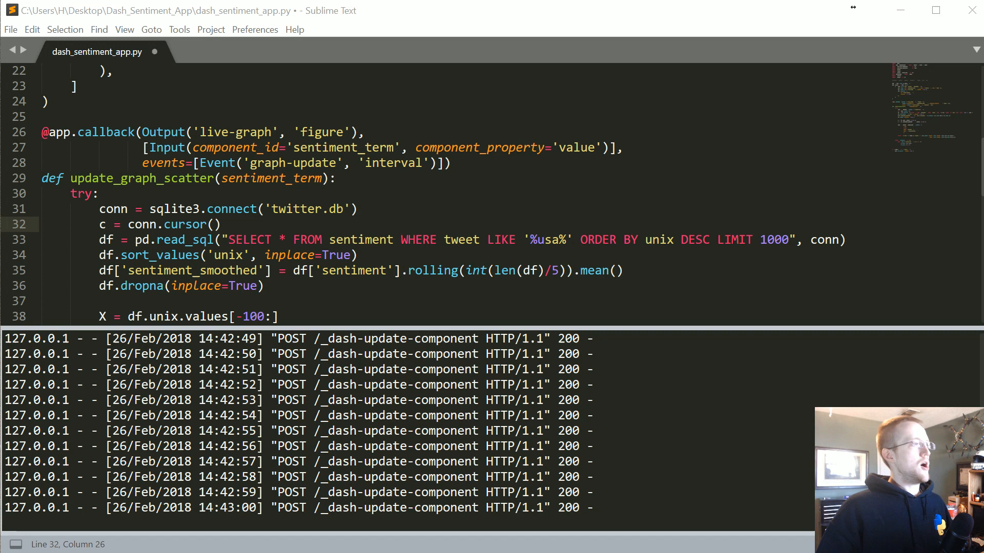
double_click(548, 240)
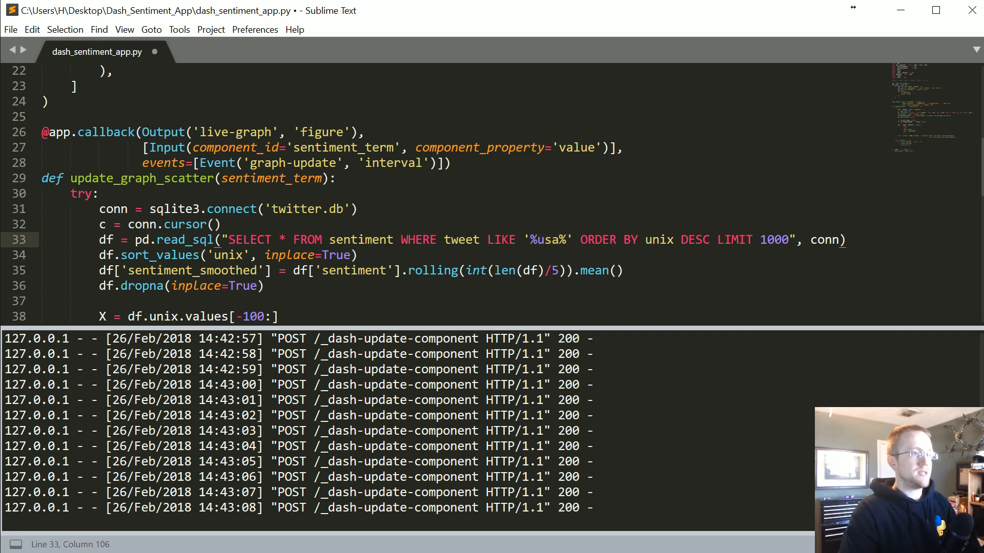
type(".format()")
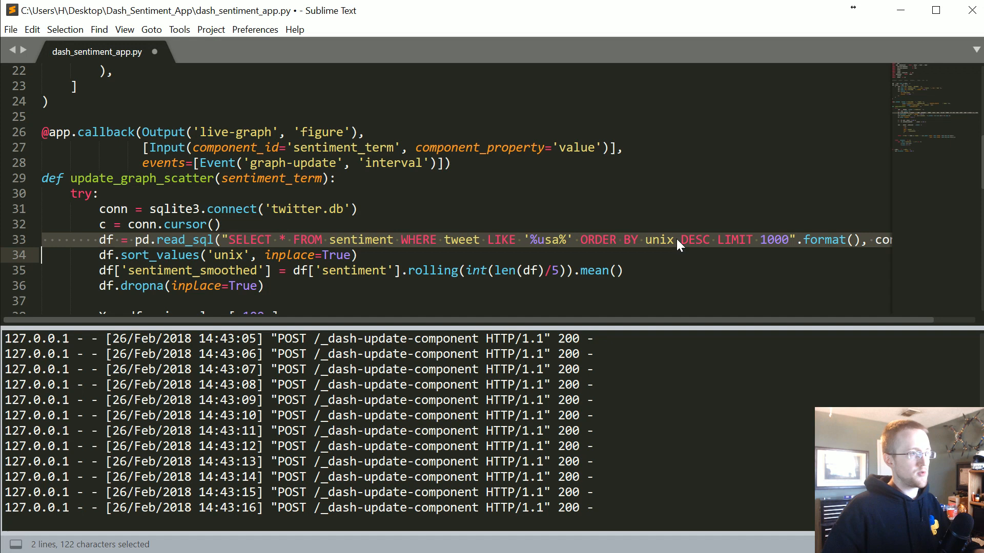
left_click(804, 240)
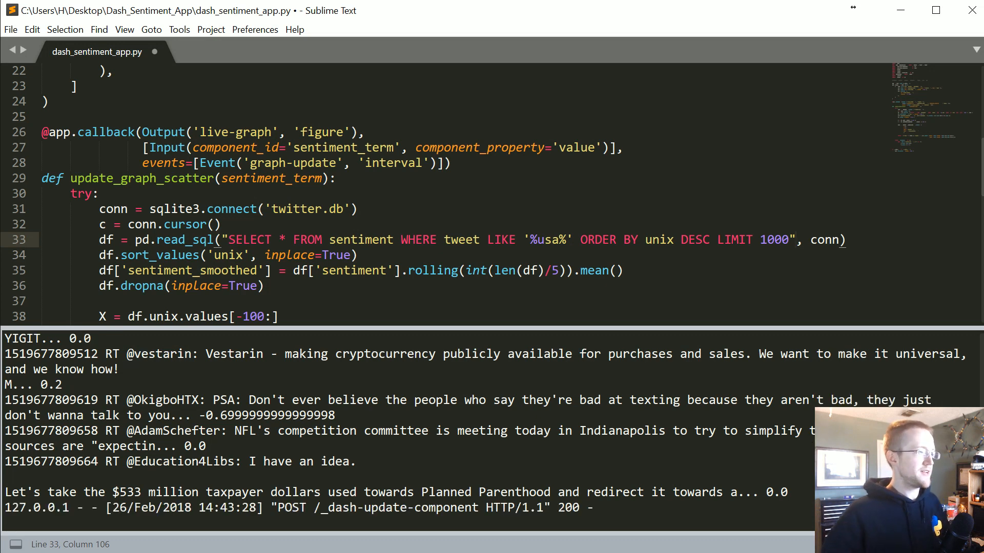
scroll("down", 3)
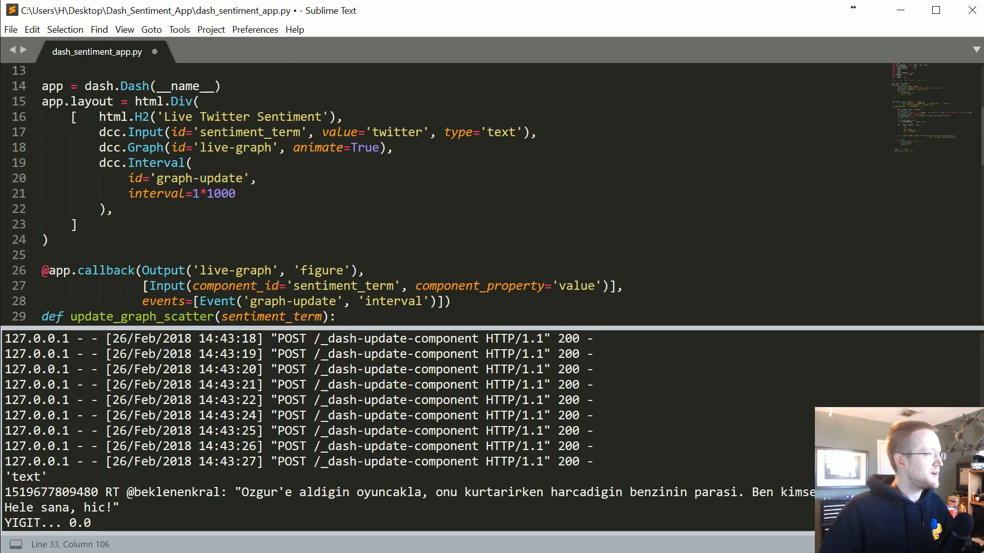
scroll("down", 3)
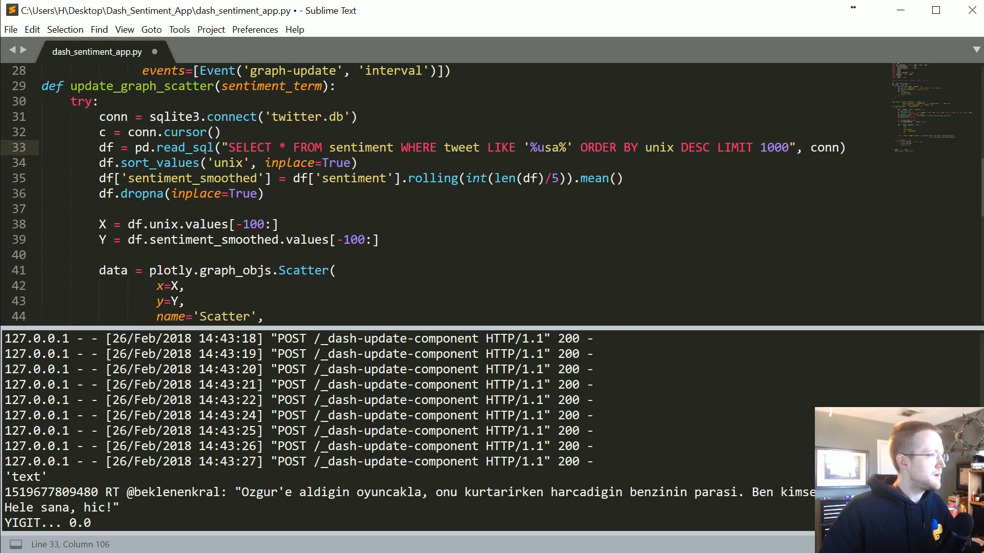
left_click_drag(101, 163, 101, 224)
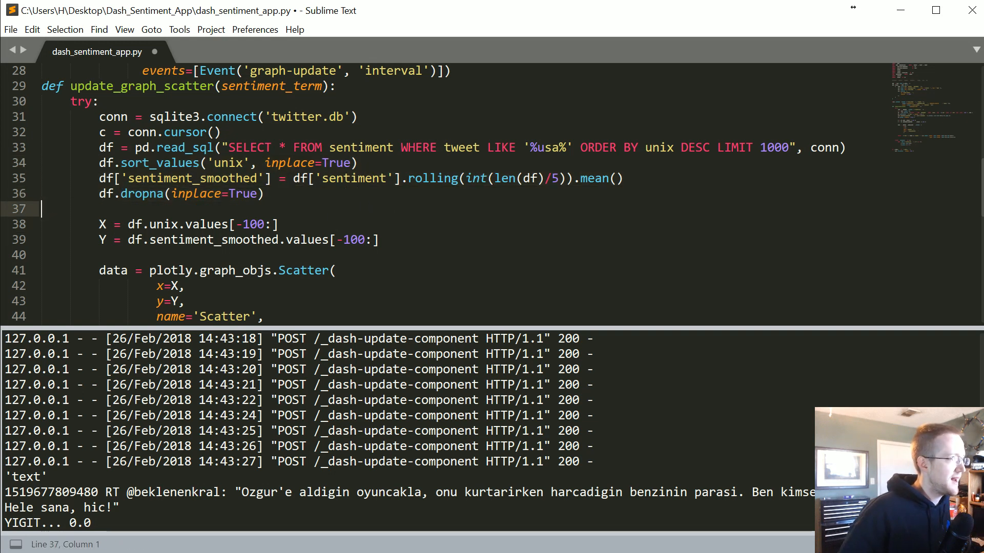
right_click(274, 199)
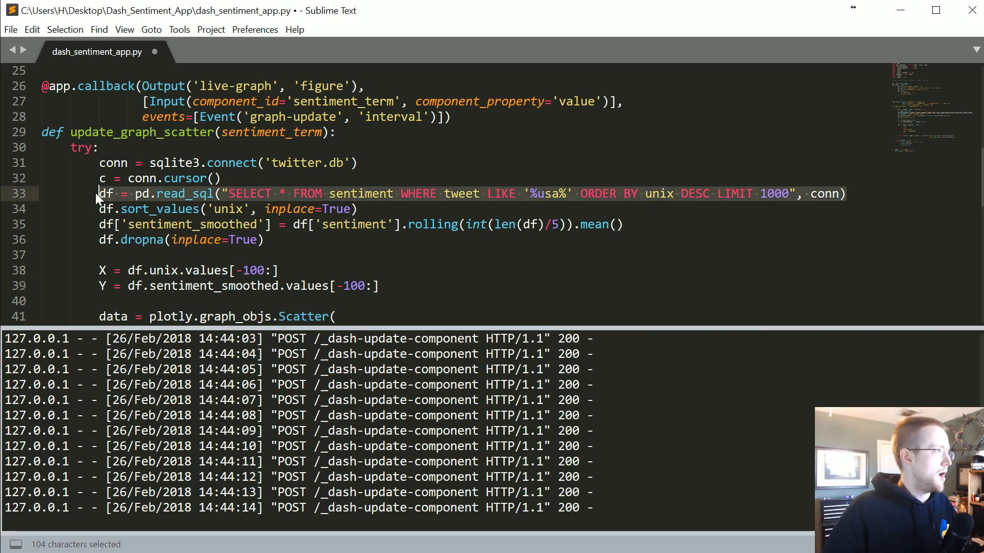
Pass params=('%' + sentiment_term + '%',) to read_sql and replace '%usa%' with a ? placeholder
type("params=('%' + sentiment_term + '%',)")
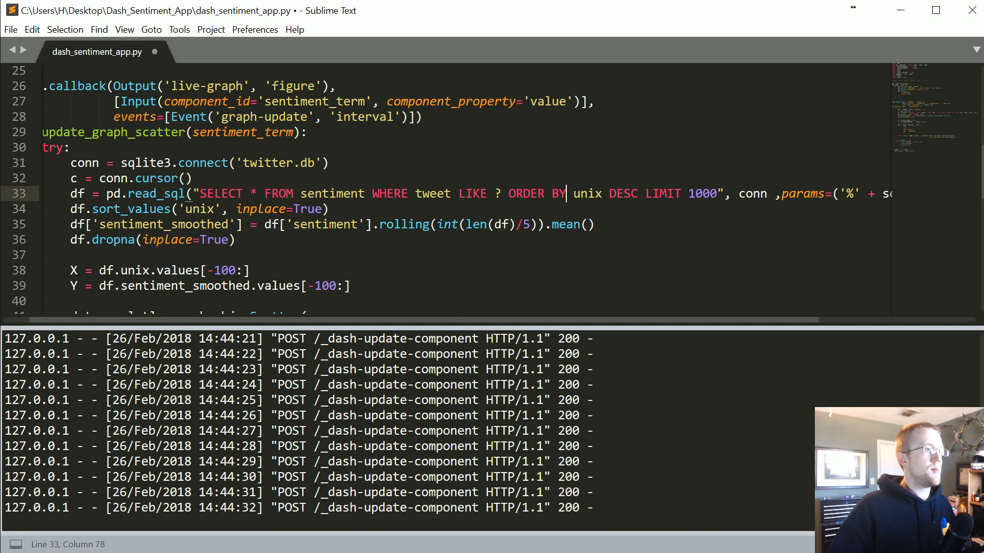
left_click_drag(565, 194, 330, 209)
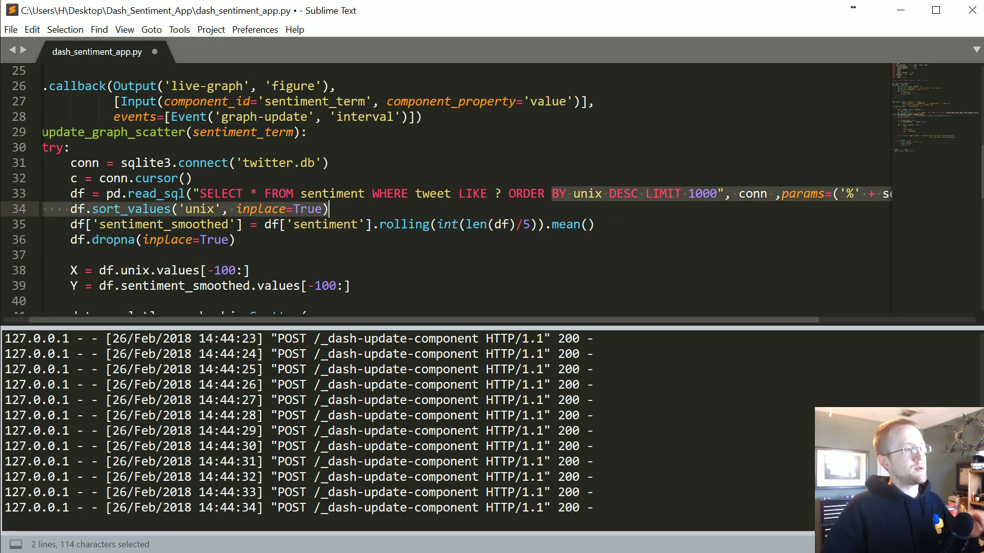
type("%?%")
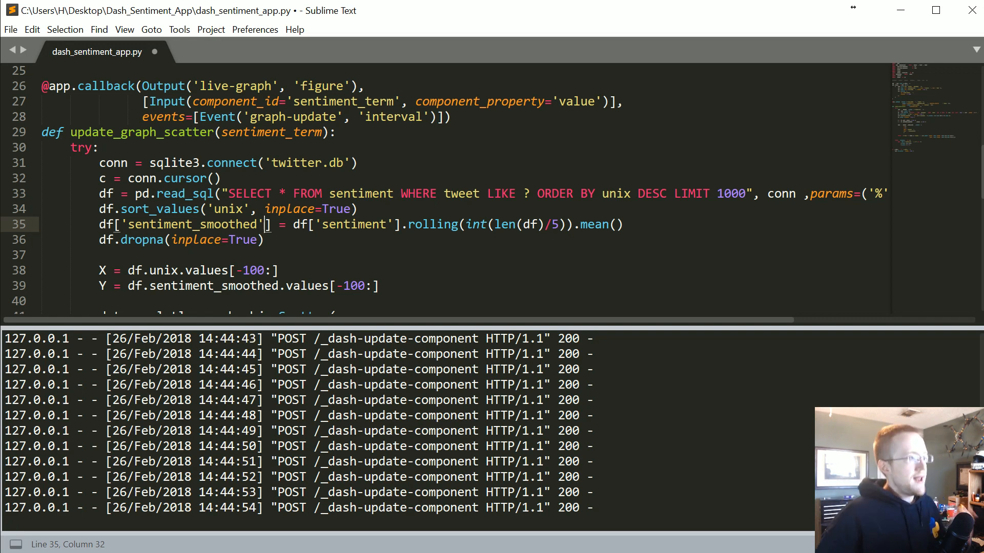
double_click(271, 132)
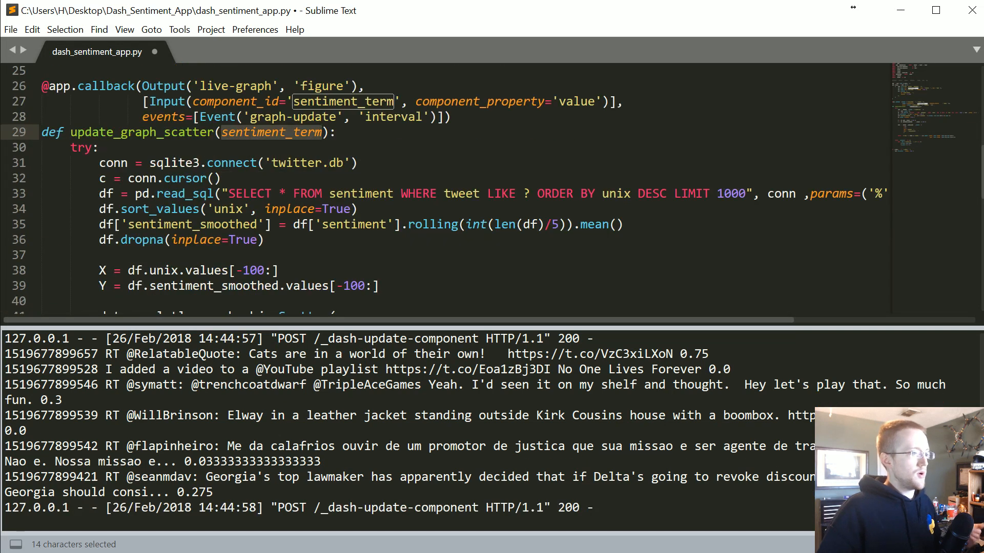
Save the app, check the console traceback, and switch to the Dash page in Chrome
scroll("down", 3)
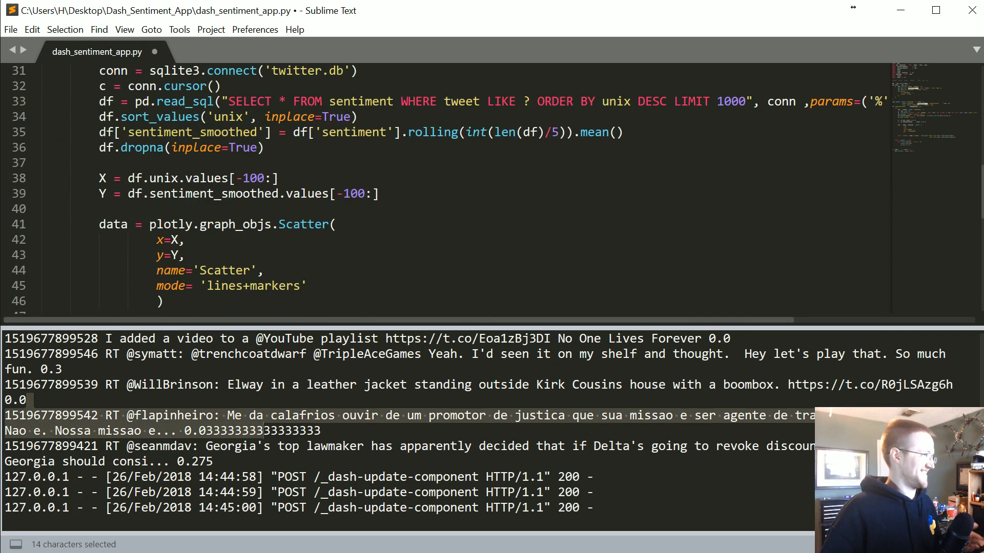
scroll("down", 3)
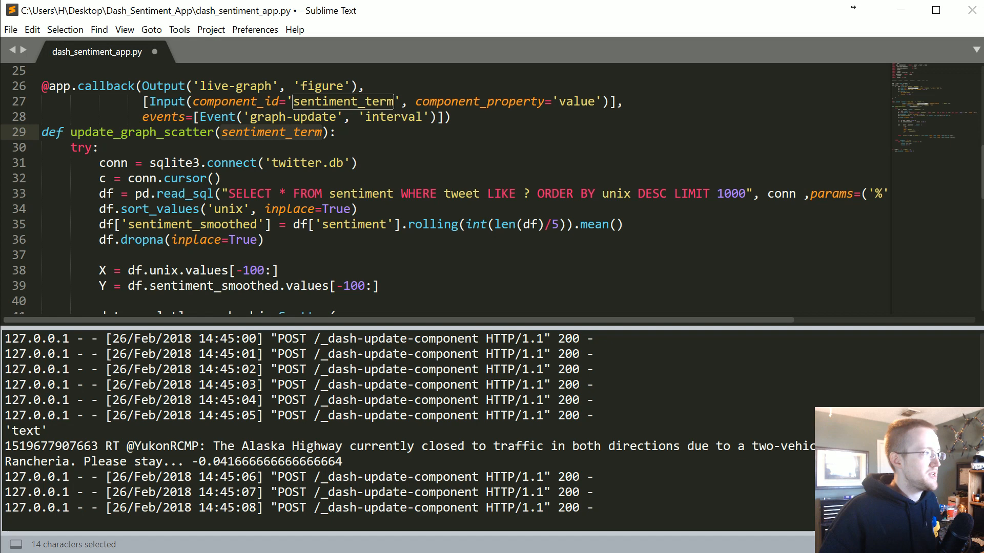
left_click(414, 193)
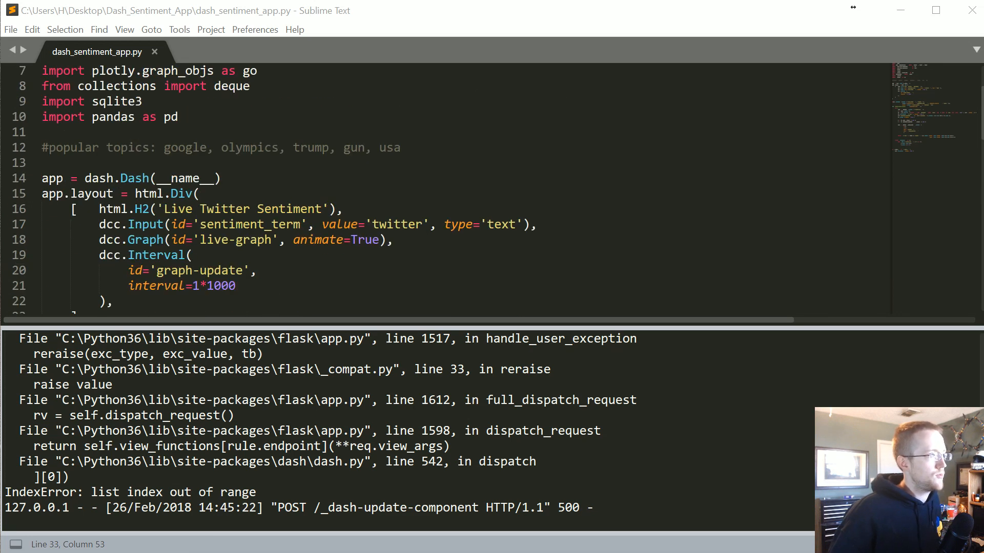
scroll("down", 3)
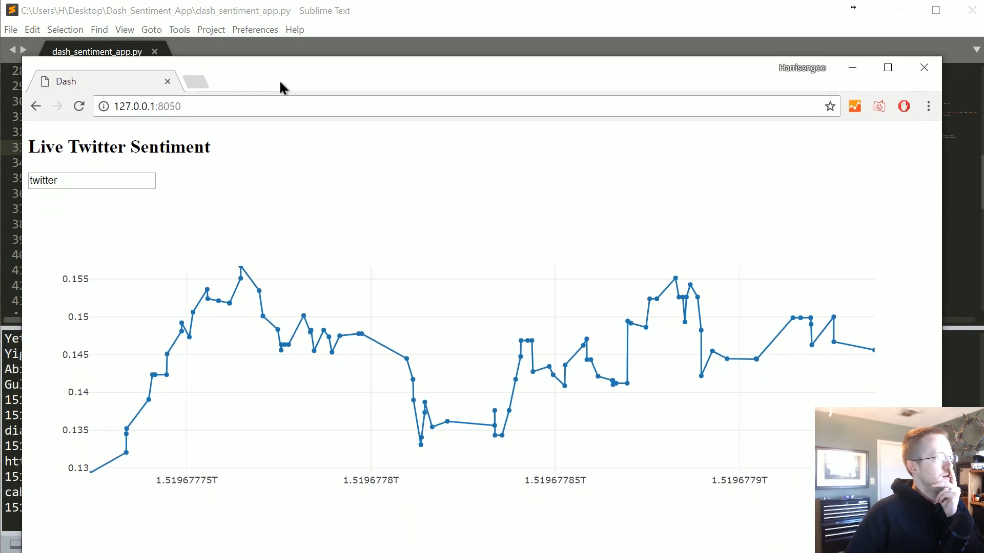
Replace the search term 'twitter' with 'gun', then 'trump', watching the chart redraw
left_click(91, 181)
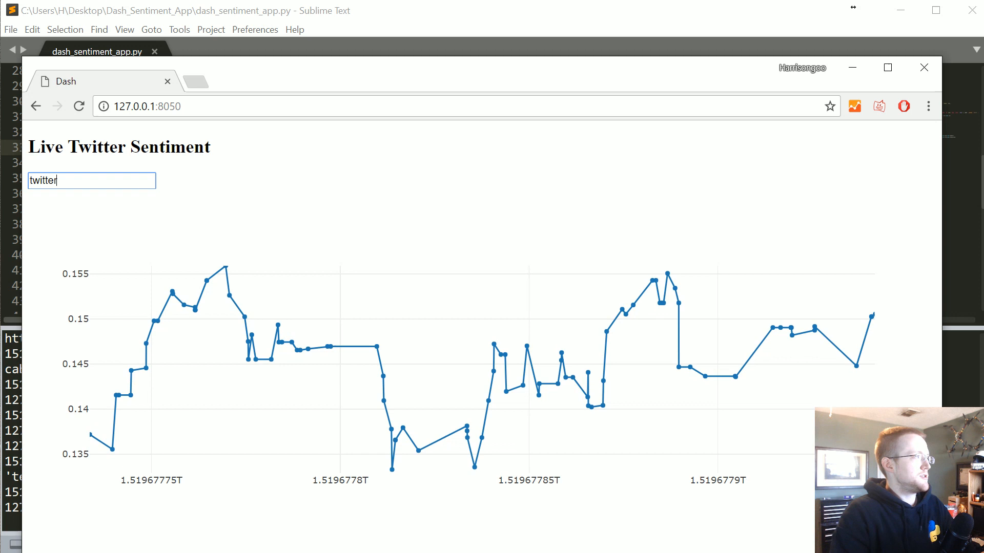
key("BackSpace")
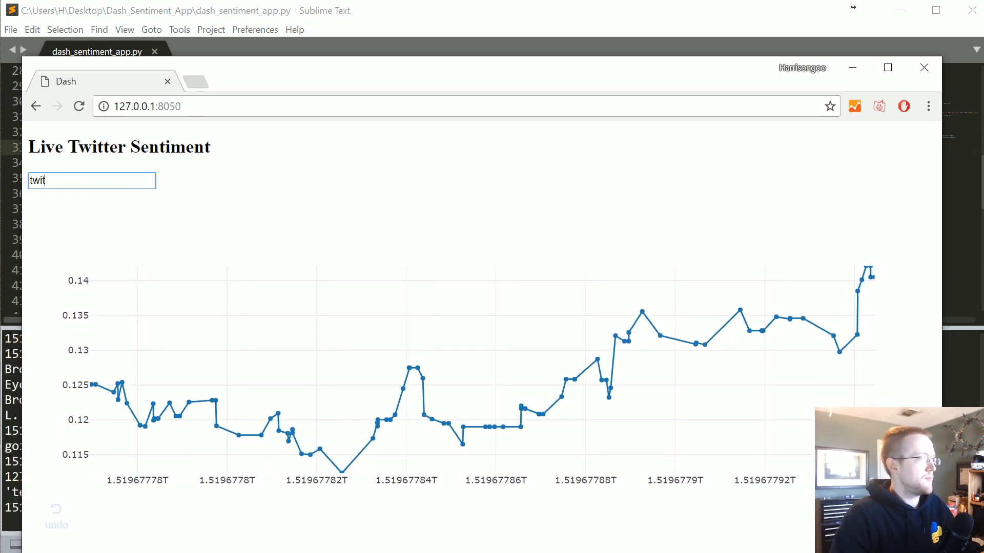
key("BackSpace")
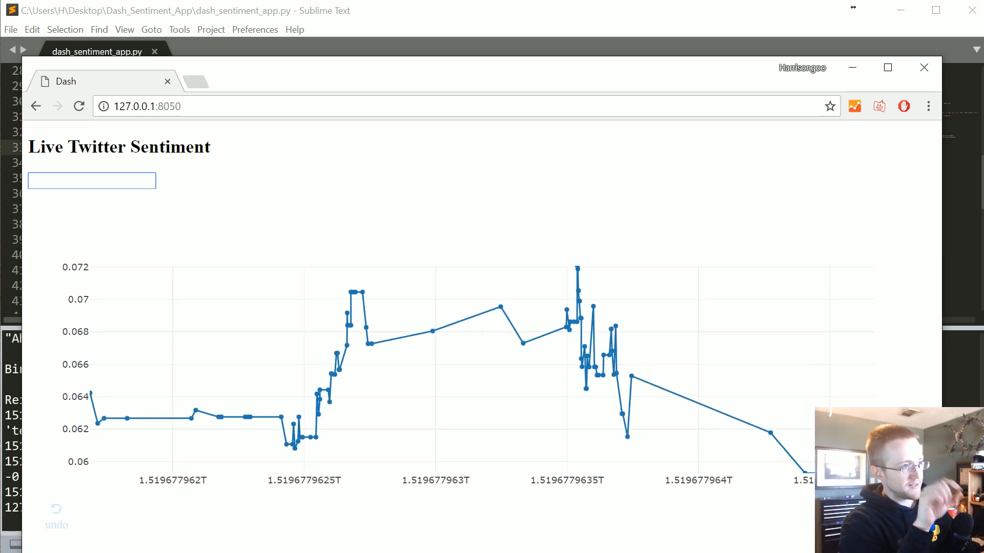
left_click(91, 181)
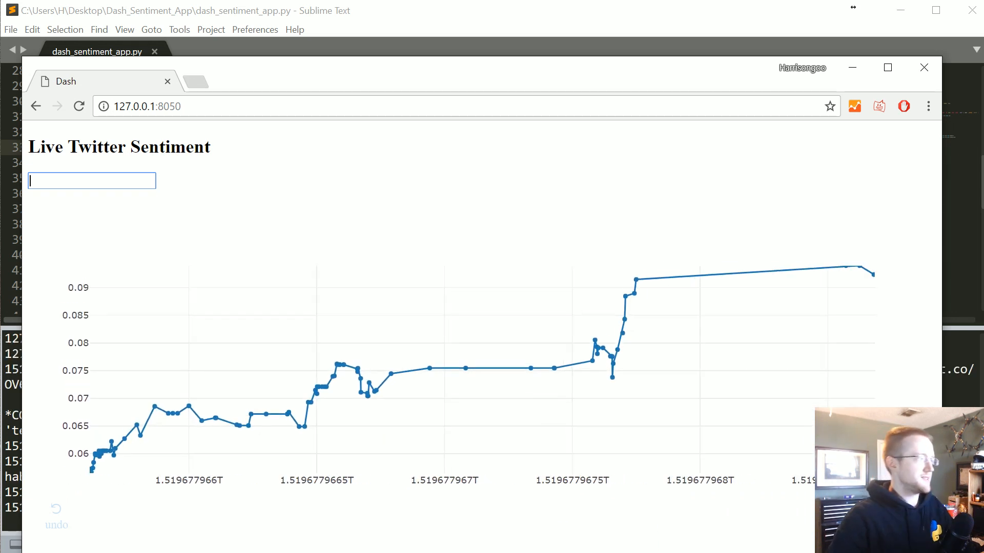
type("g")
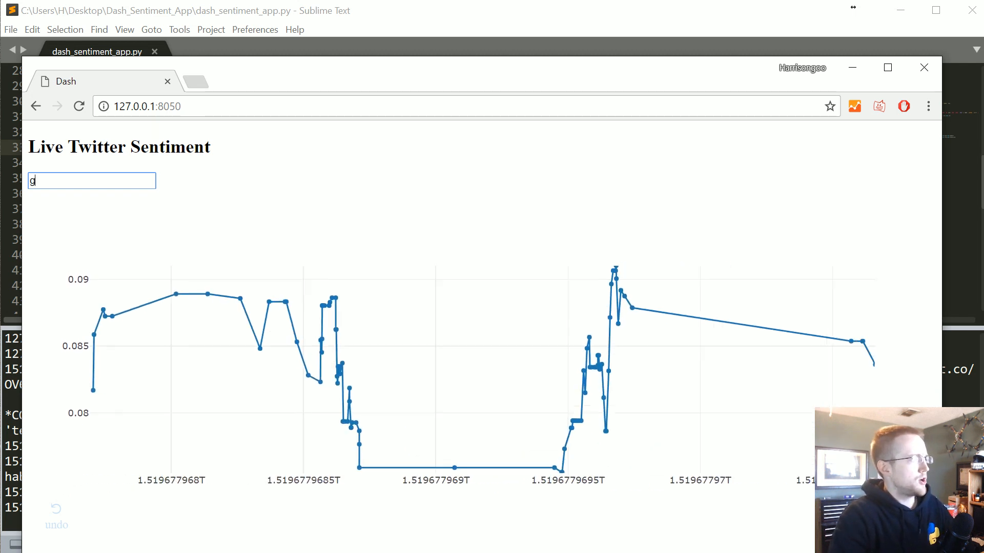
type("un")
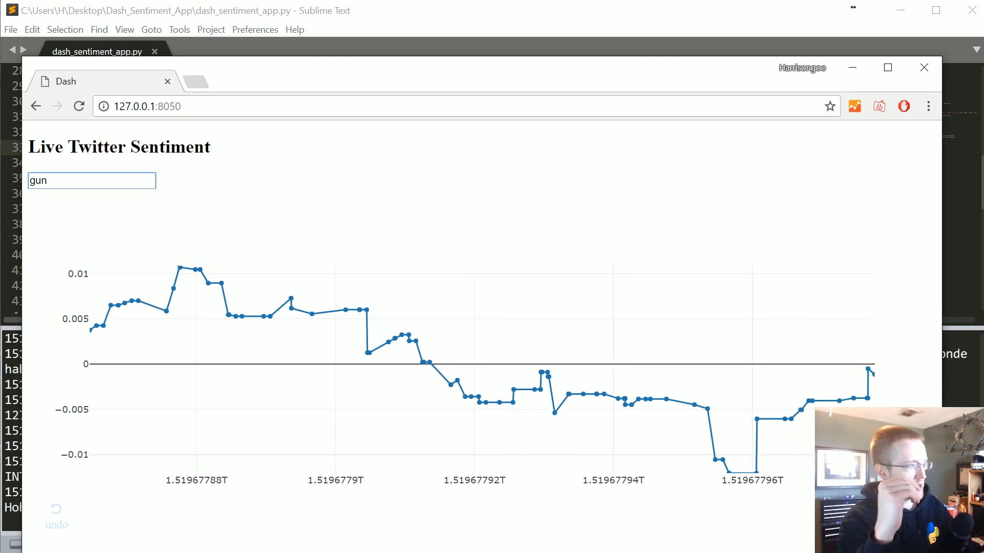
key("BackSpace")
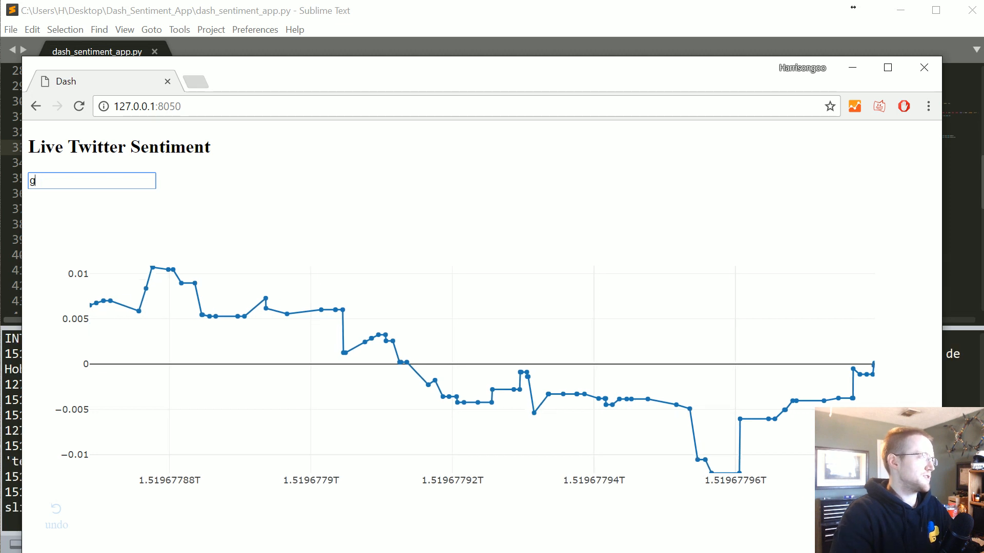
type("trump")
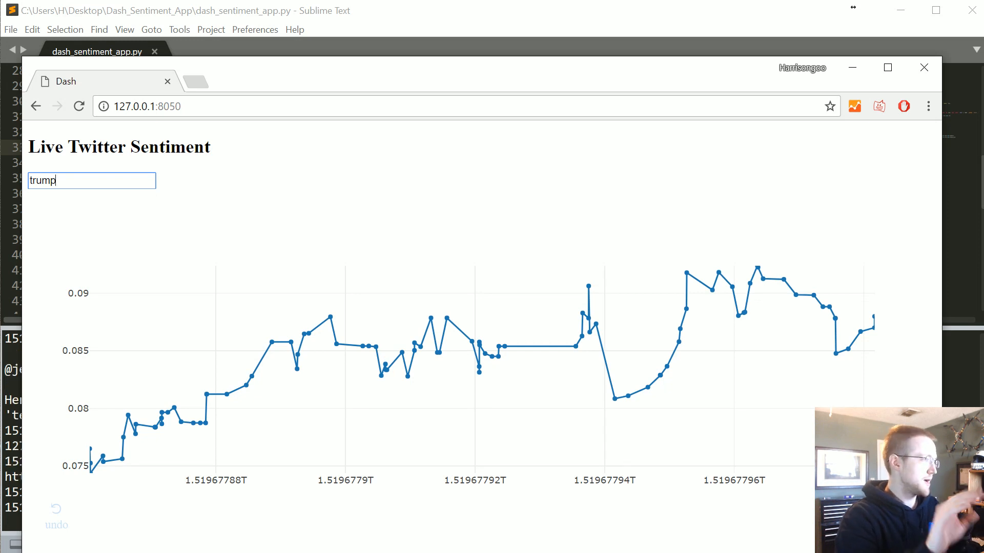
mouse_move(280, 191)
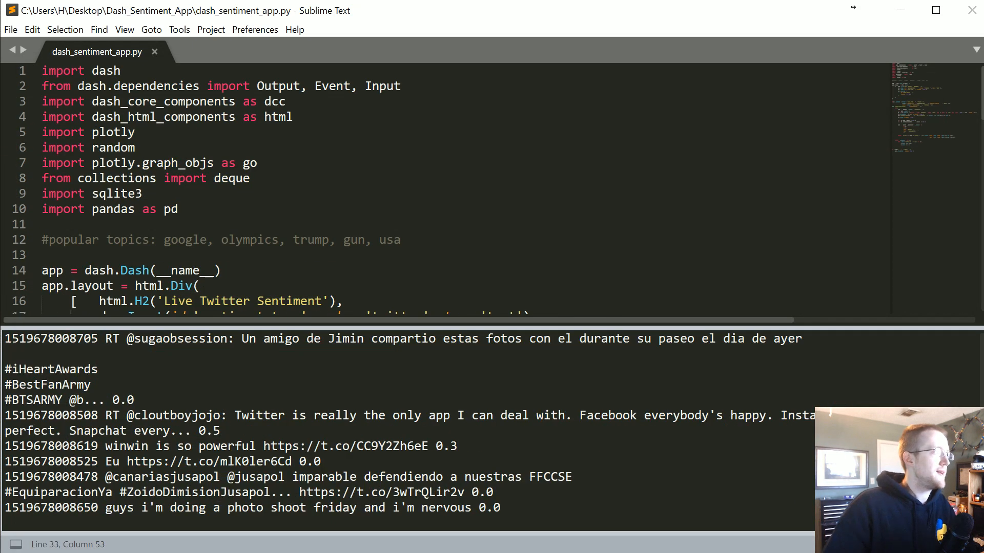
Set the graph's animate value to False and reload the Dash app at 127.0.0.1:8050
scroll("down", 3)
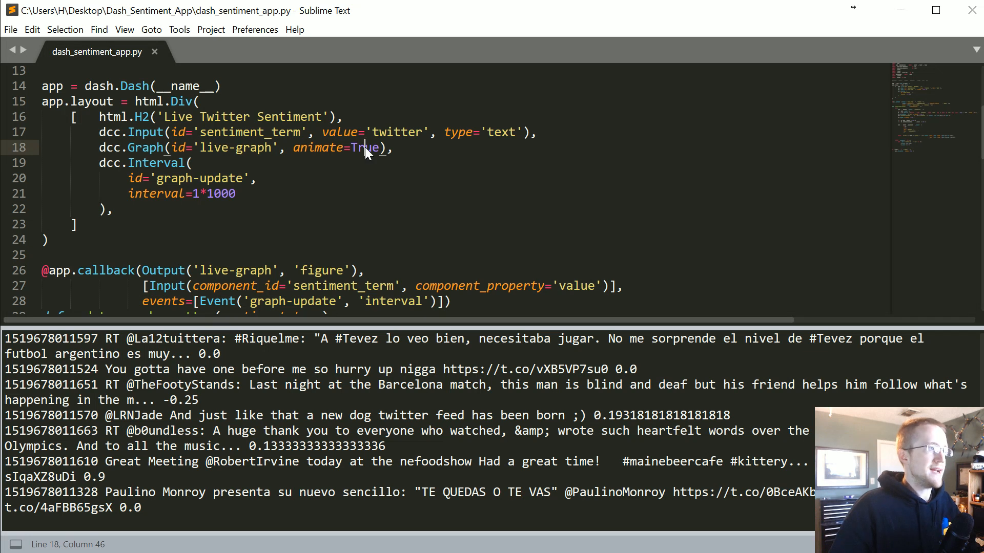
type("Fa")
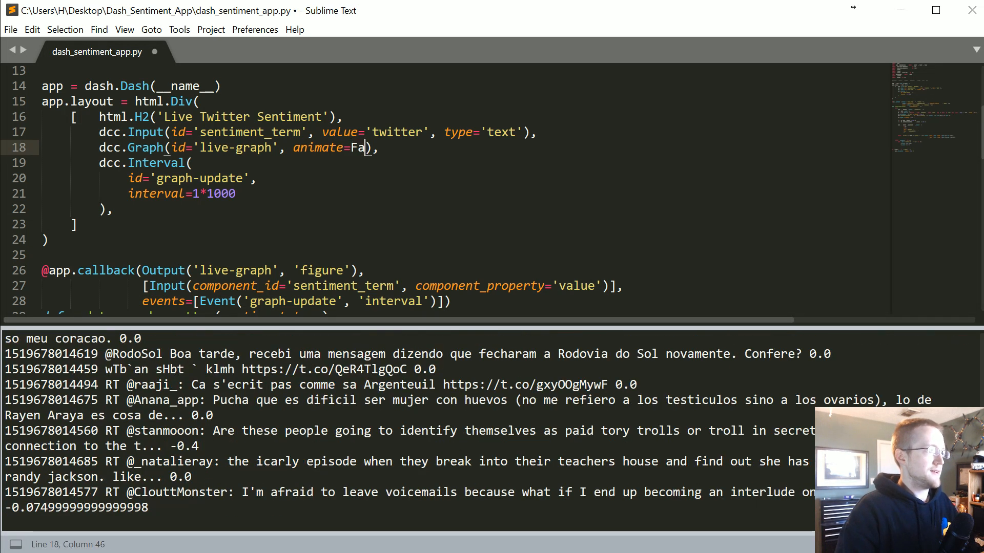
type("lse")
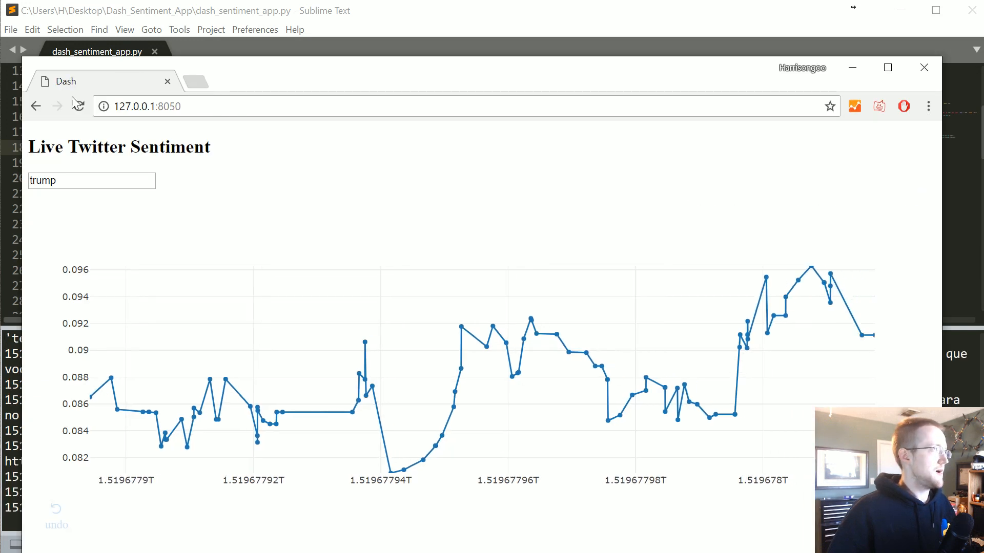
left_click(78, 106)
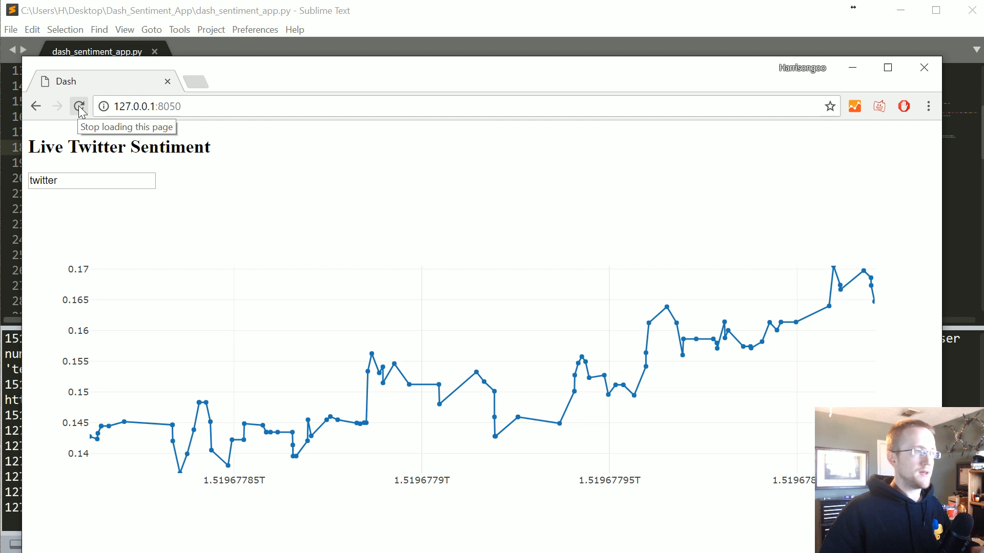
left_click(78, 106)
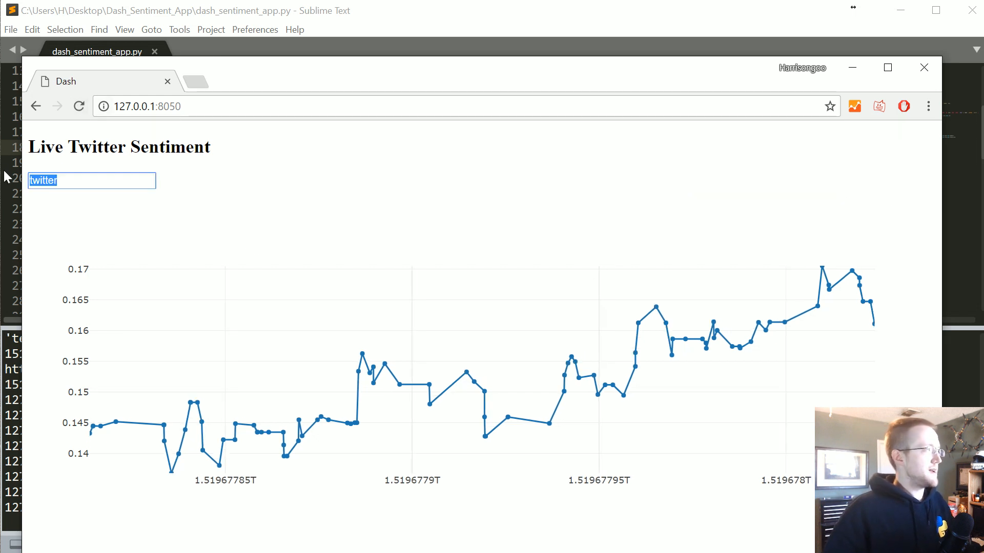
Enter 'guns' as the search term, then trim it back to 'gun'
type("guns")
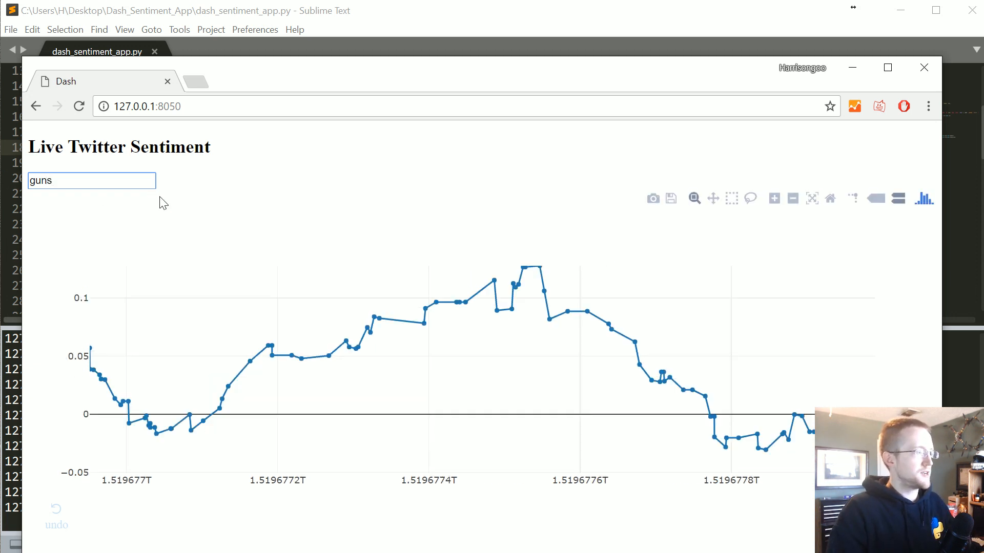
key("Backspace")
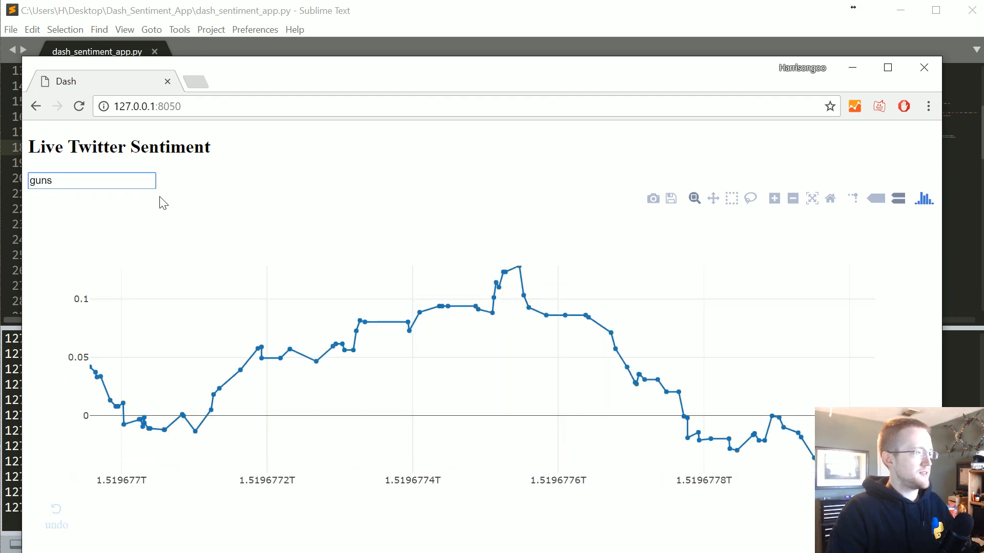
key("Backspace")
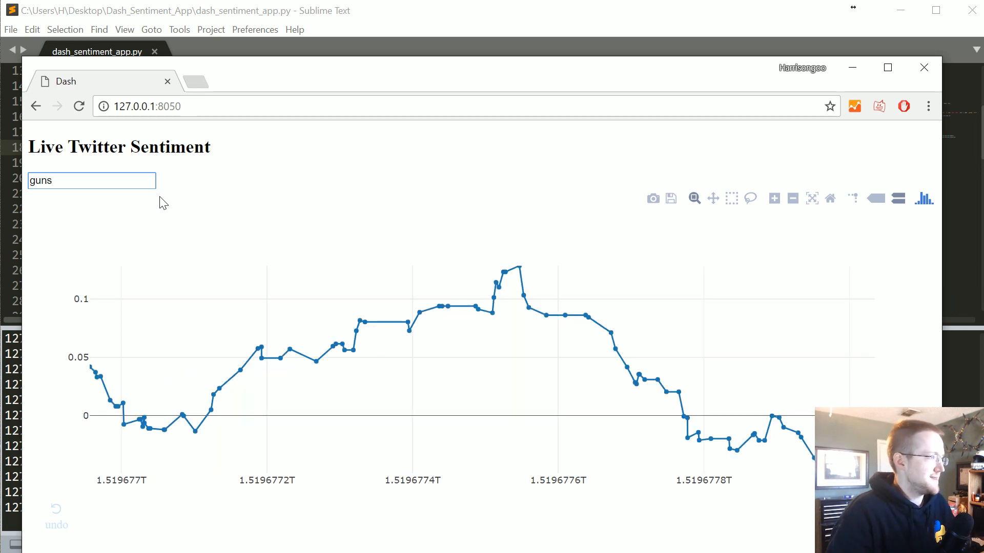
key("Backspace")
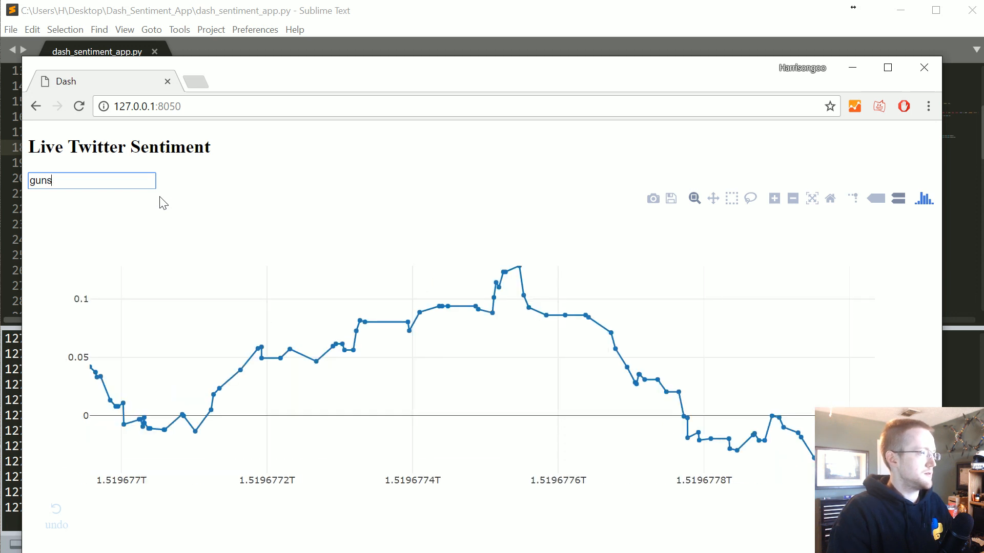
key("Backspace")
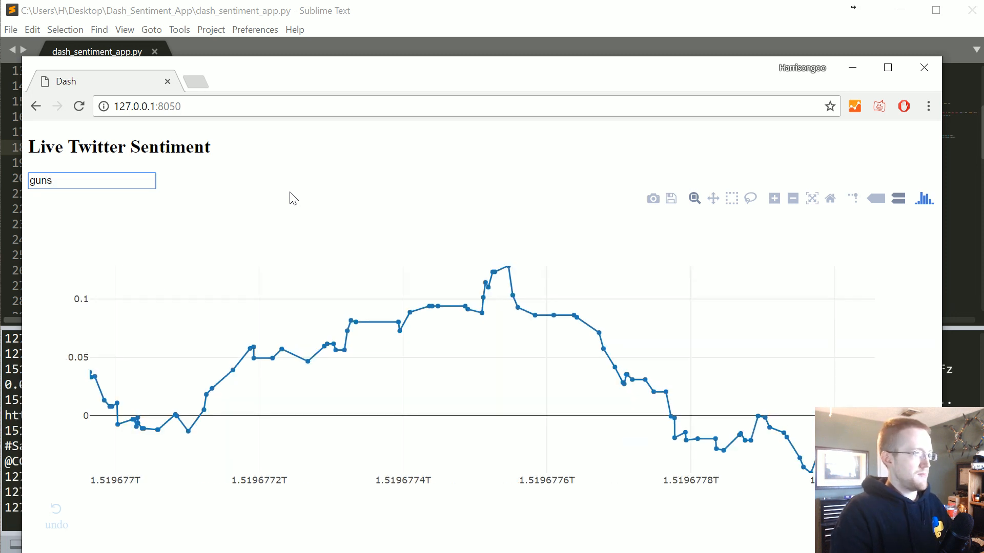
key("Backspace")
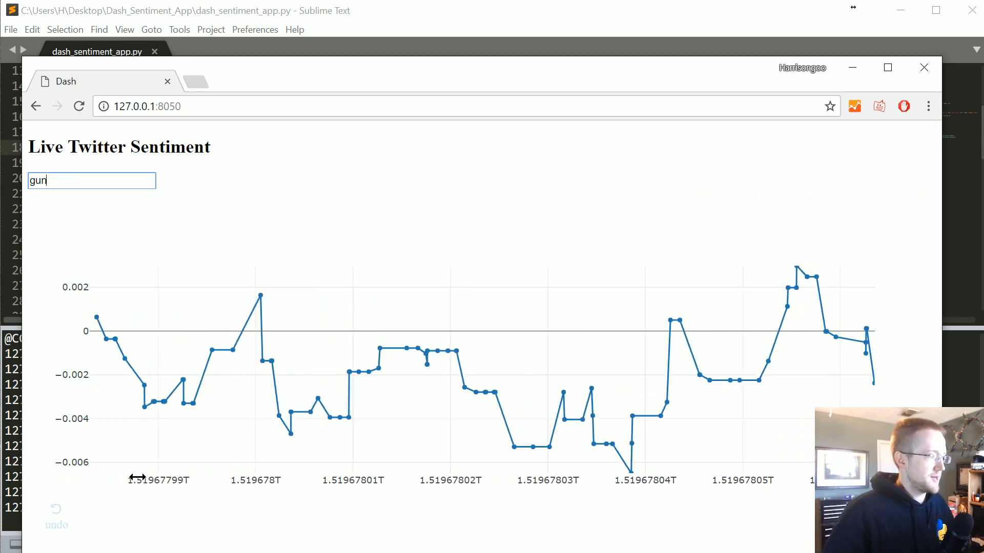
mouse_move(568, 416)
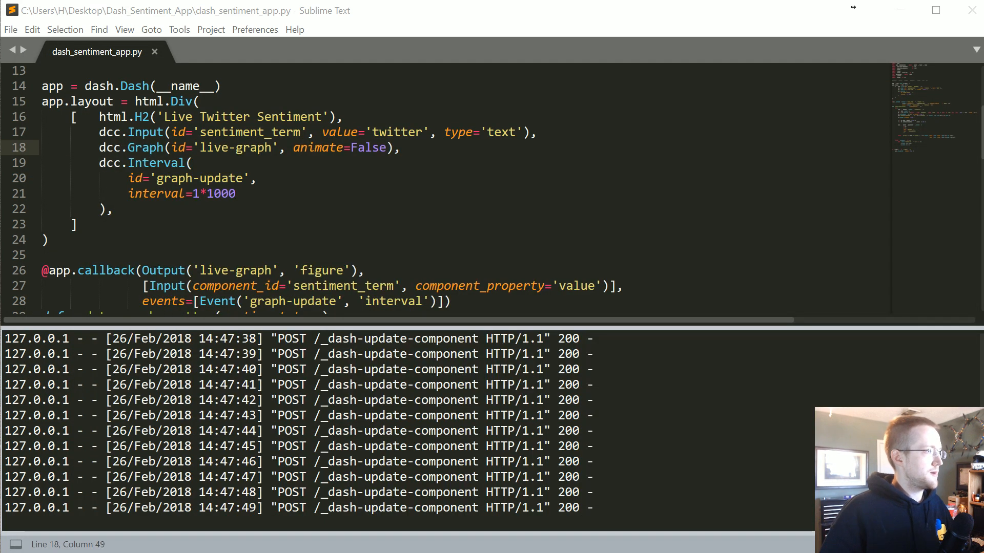
Add df['date'] = pd.to_datetime(df['unix'], unit='ms') and take X from df.index
scroll("down", 3)
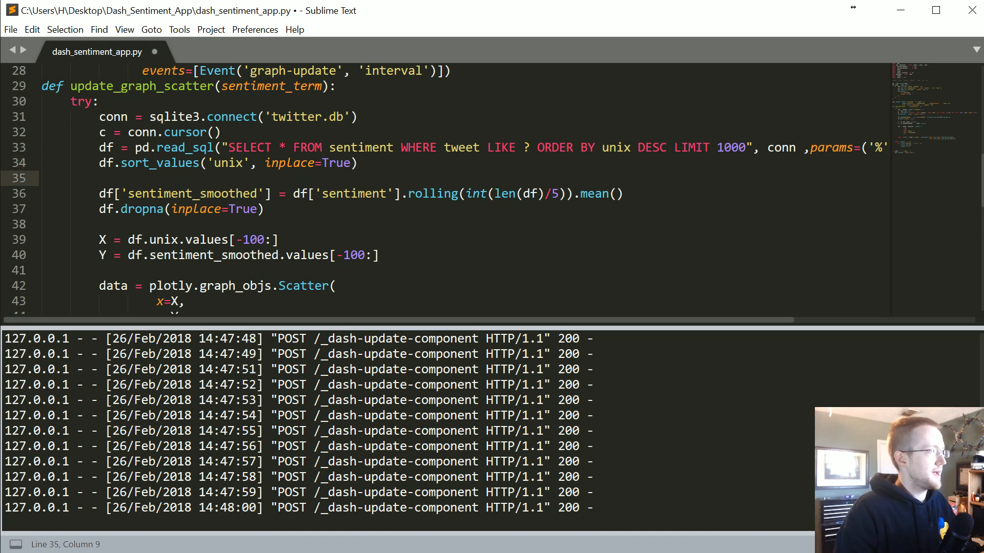
type("df[]")
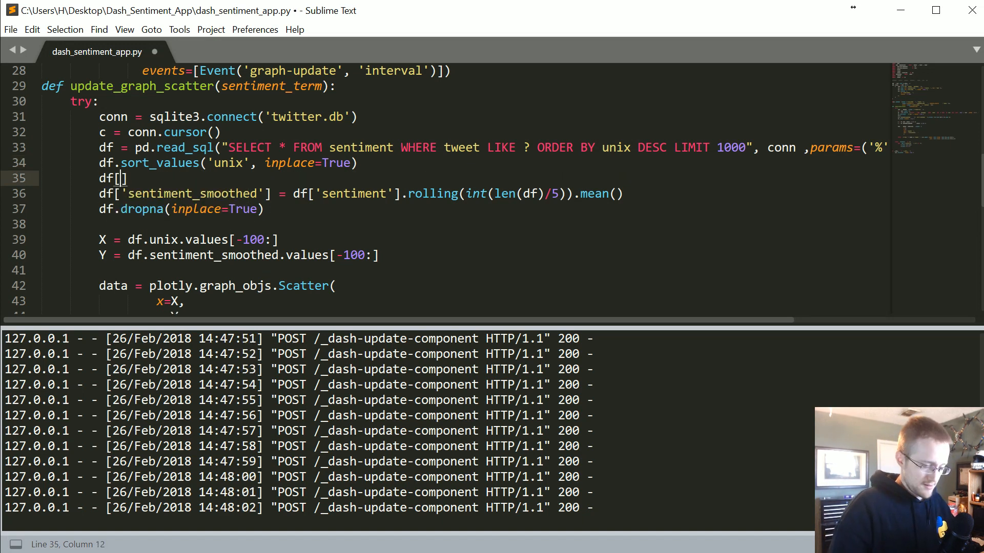
type("date'")
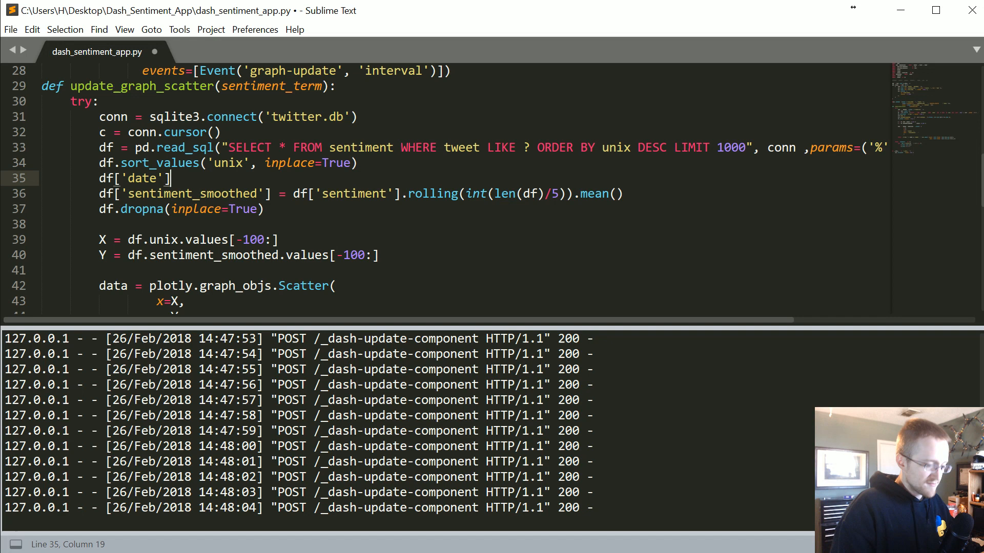
type("= pd")
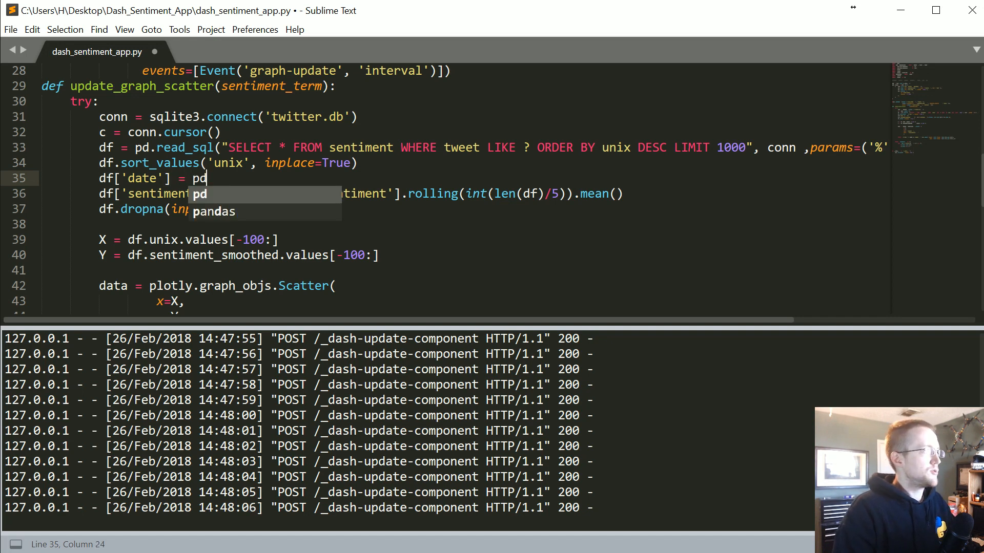
type(".to_dat")
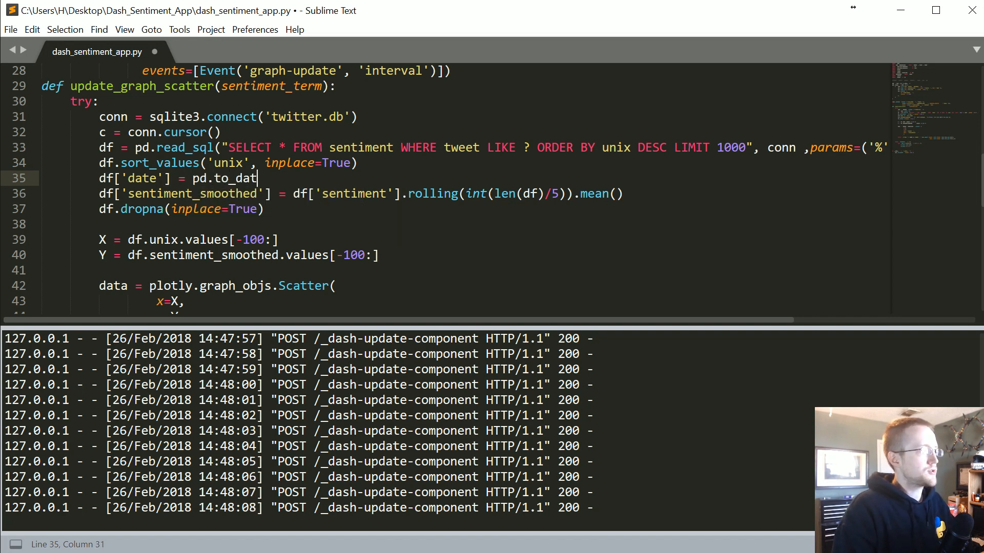
type("etime(df")
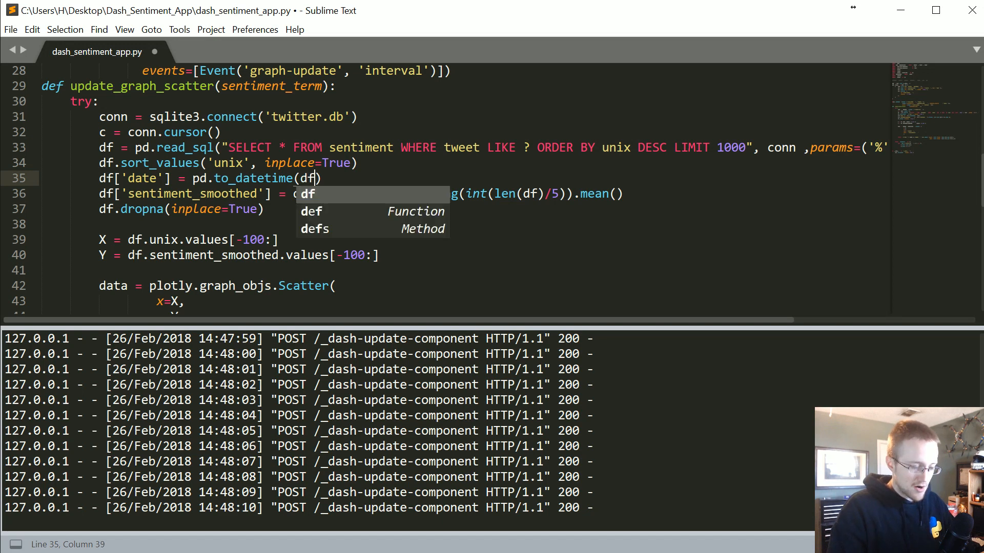
type("'']")
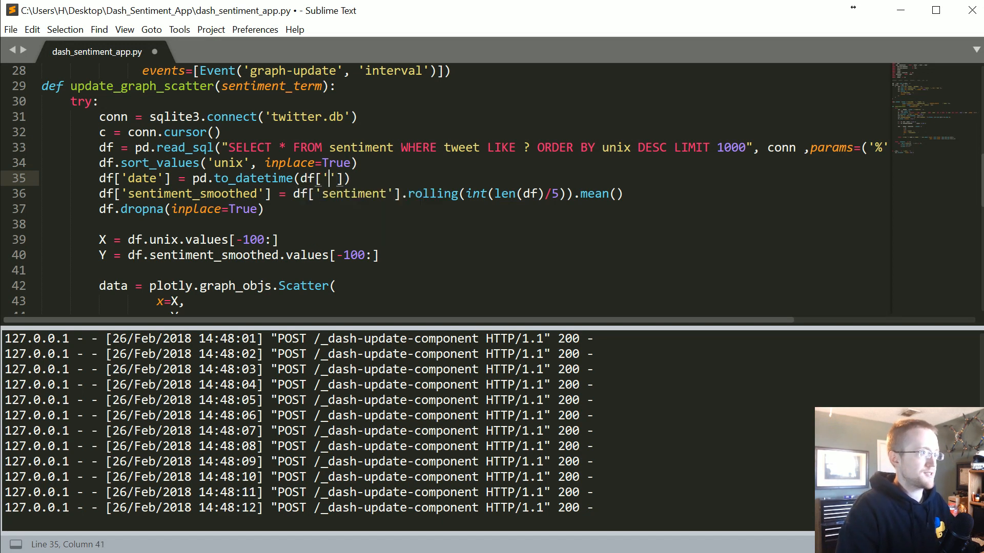
type("unix")
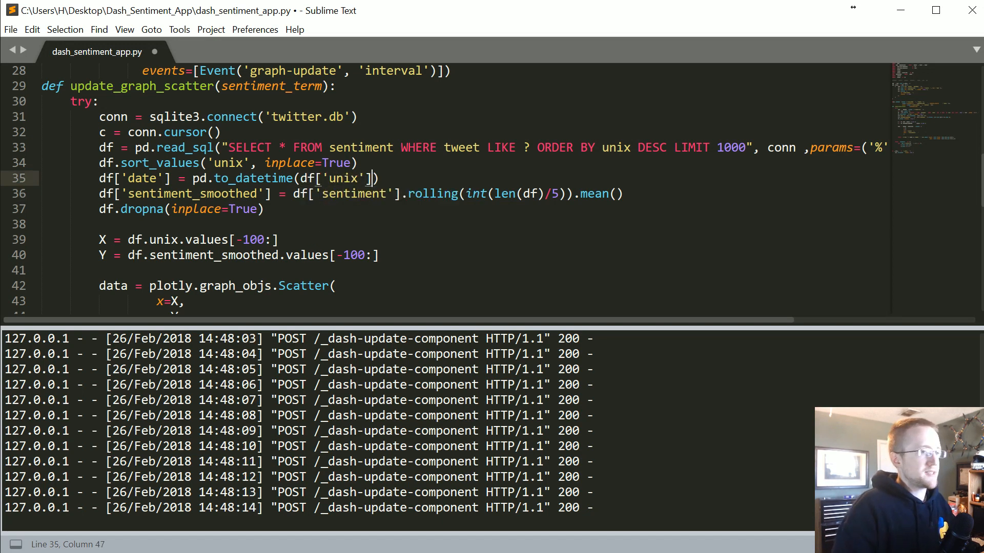
type(", unit=")
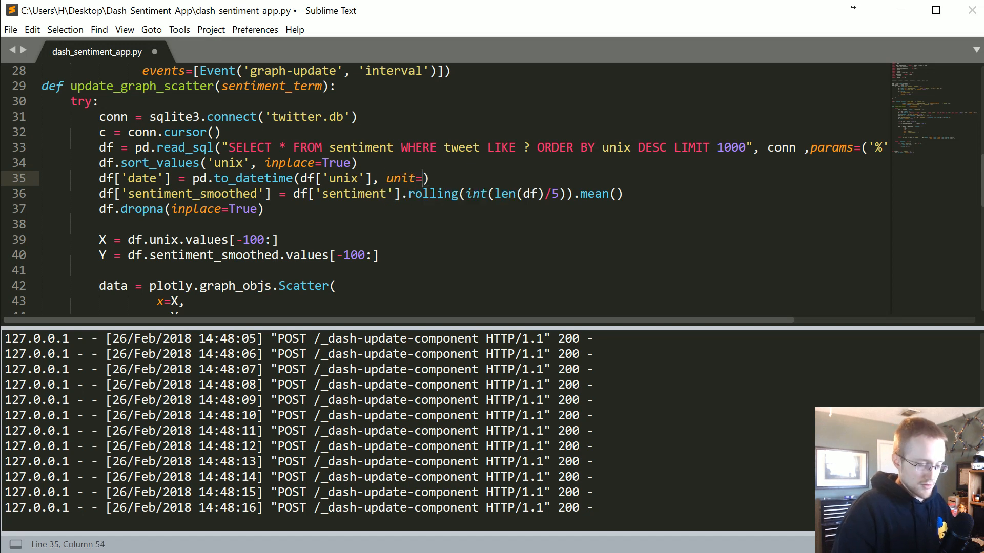
type("s'")
type("df.set_index('date', inplace=True)")
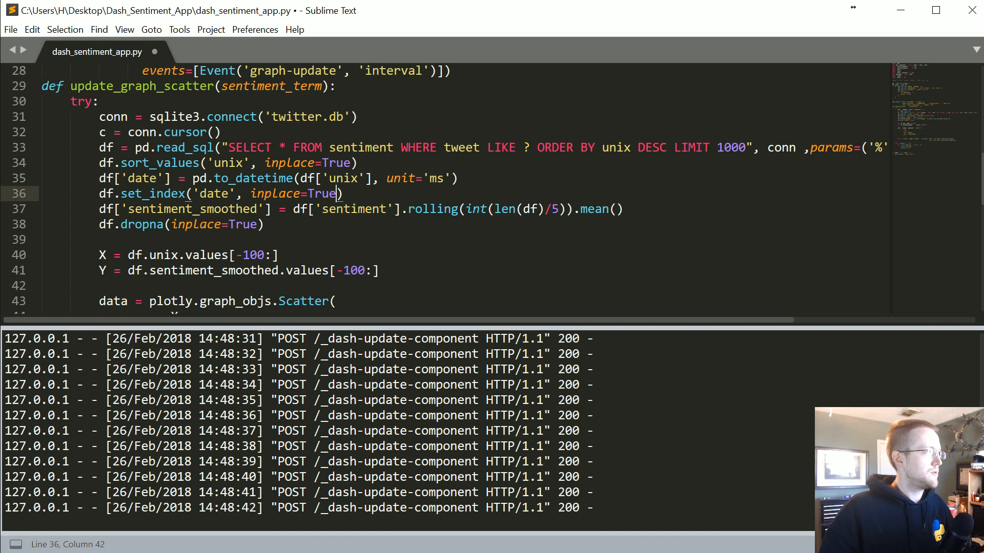
double_click(142, 178)
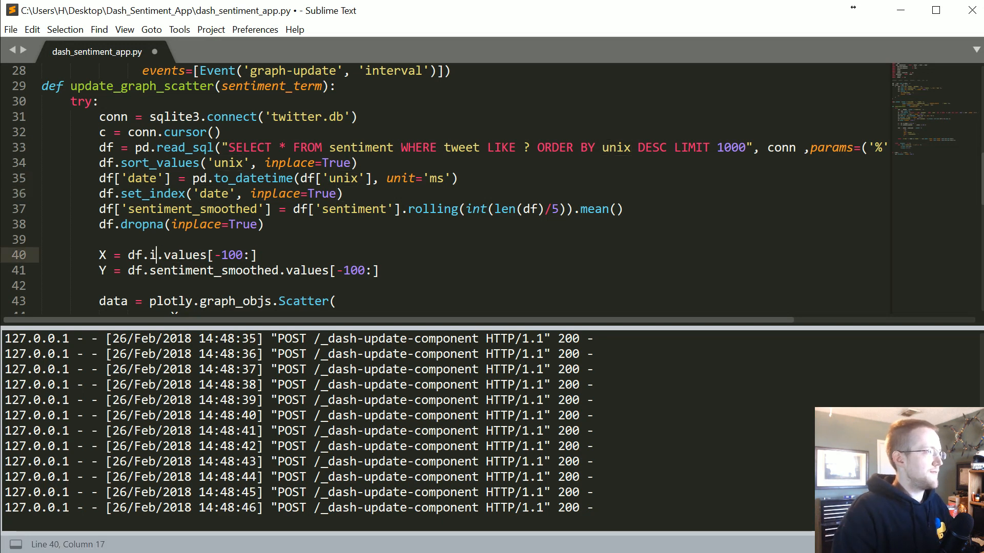
type("ndex")
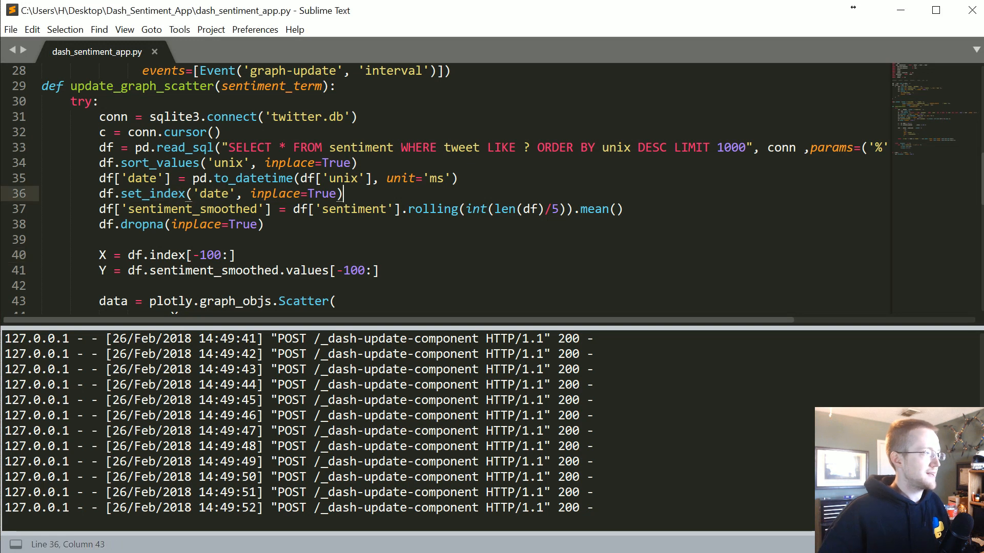
Add df = df.resample('1s').mean() after the dropna line and save the script
left_click(265, 224)
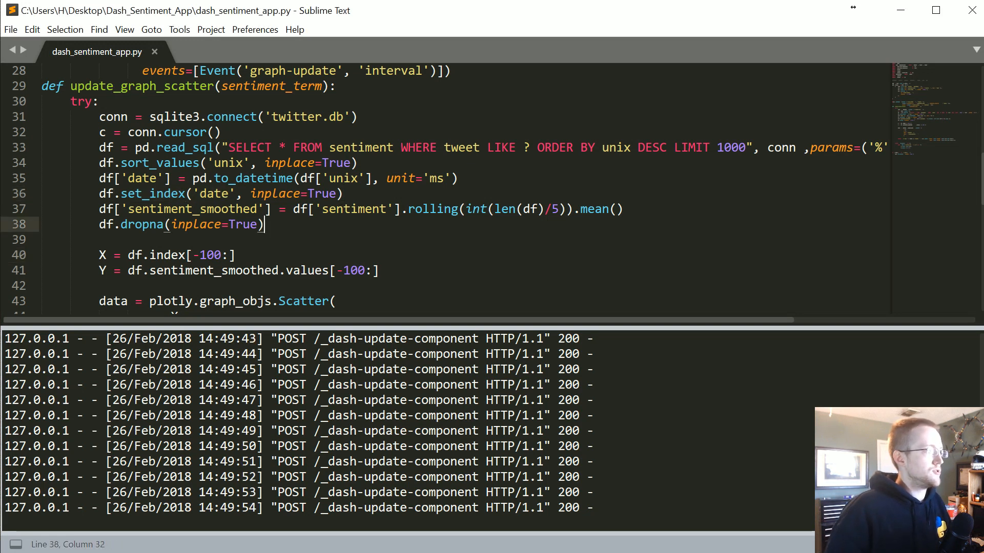
type("df = df")
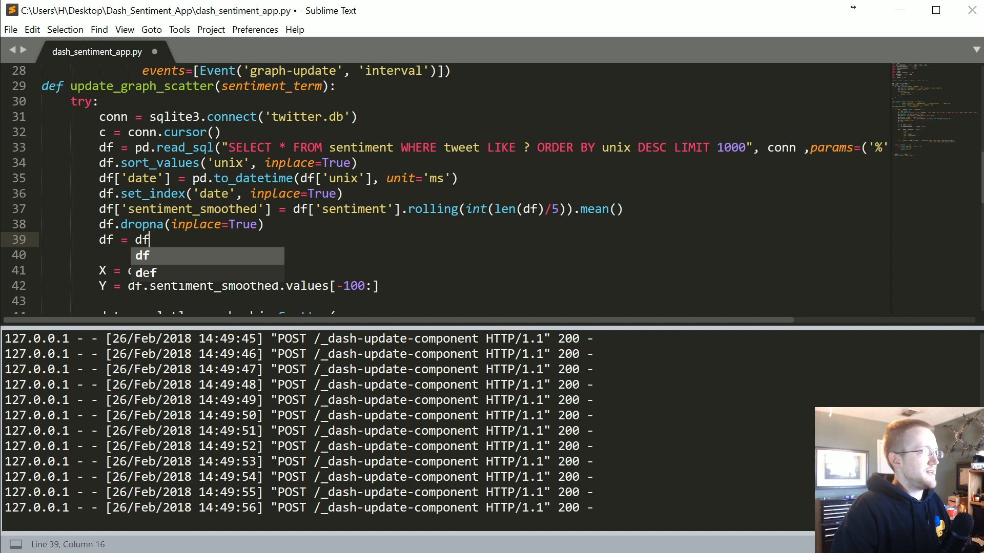
type(".resample()")
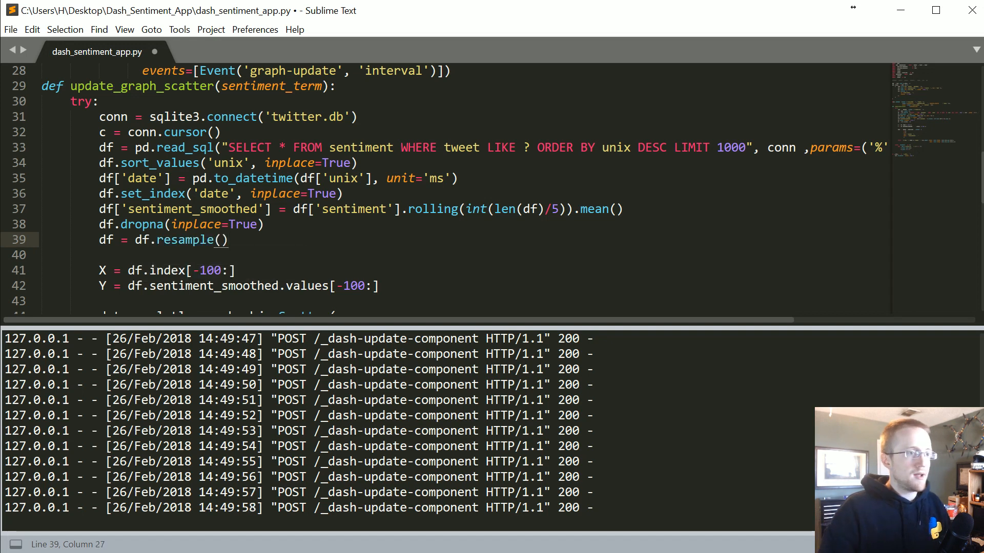
type("'1s'")
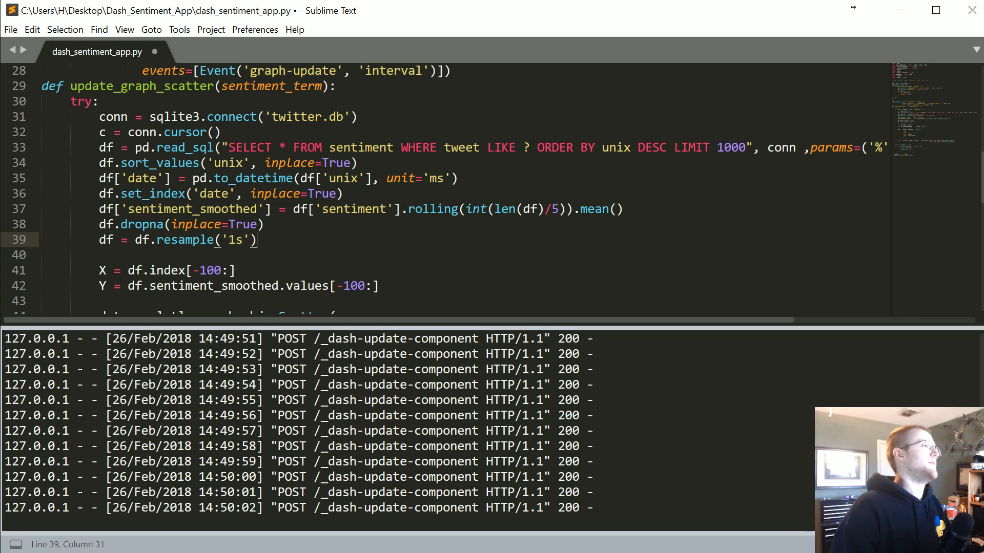
type(".")
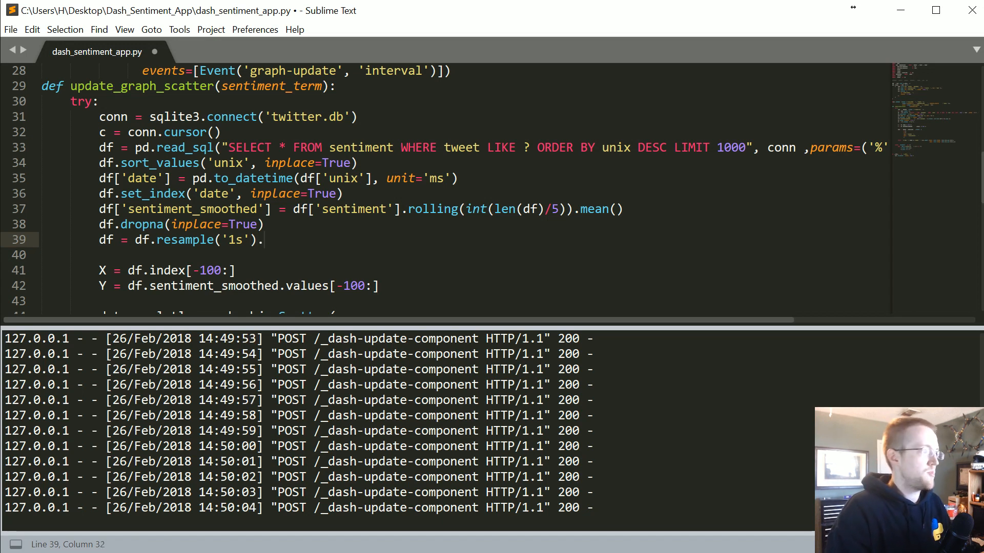
type("mean()")
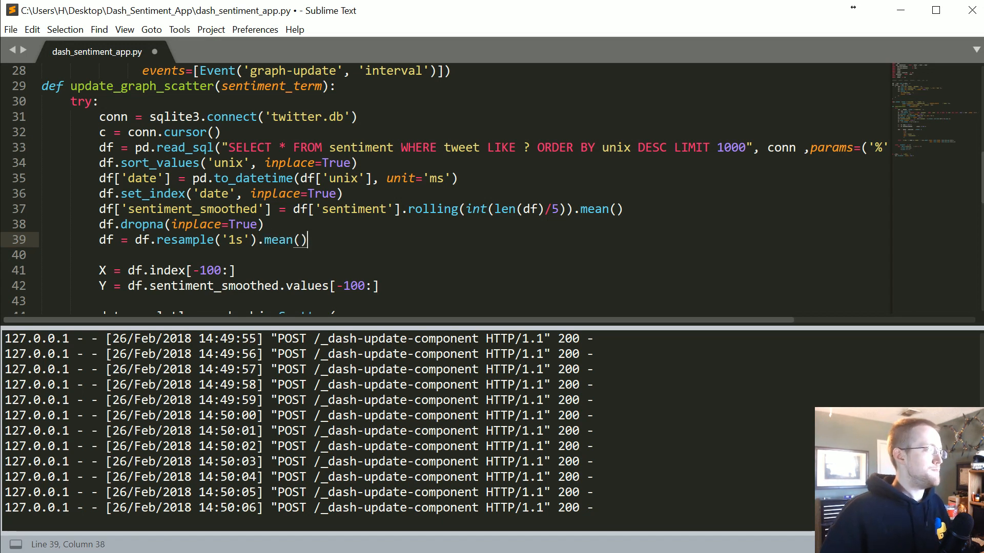
key("ctrl+s")
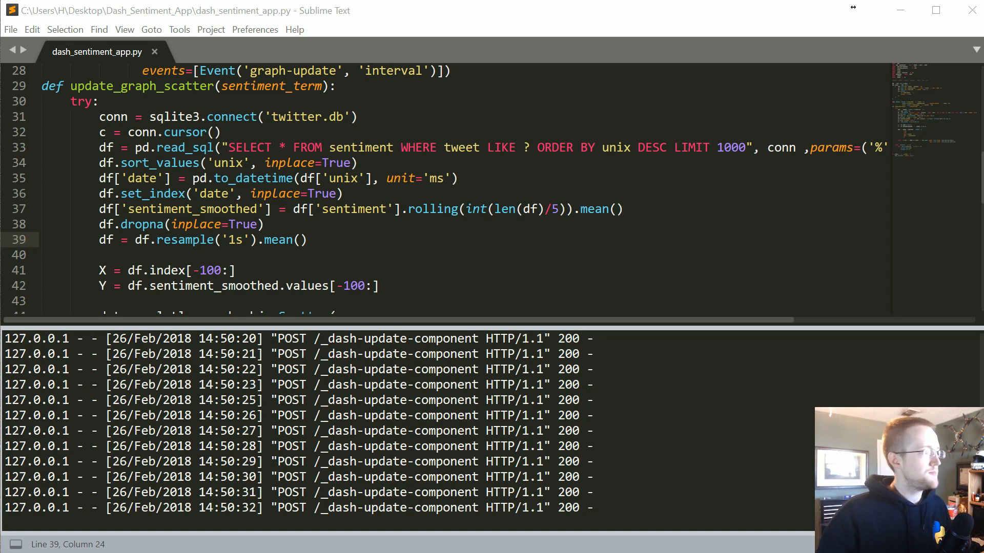
Add title='Term: {}'.format(sentiment_term) to the graph layout after the y-axis range
scroll("down", 3)
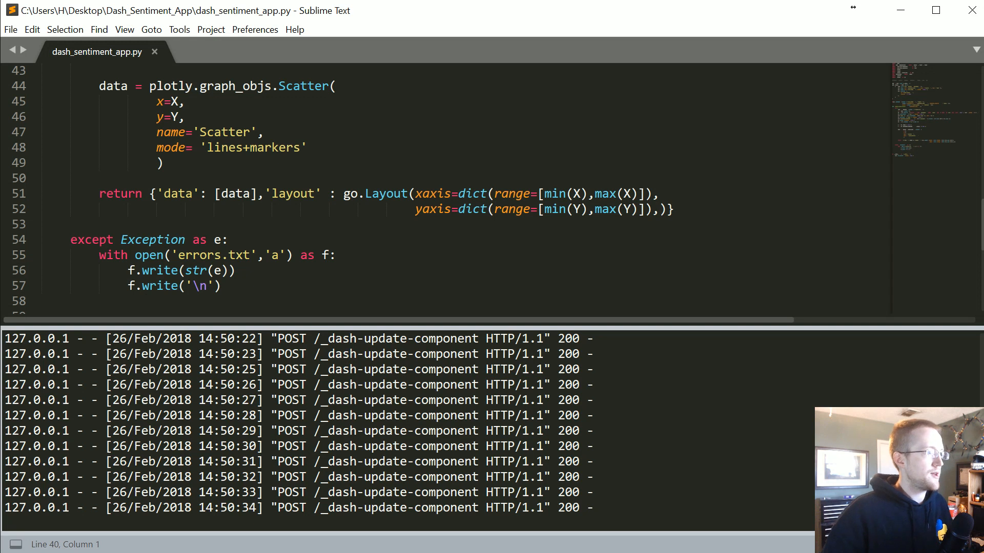
left_click(415, 193)
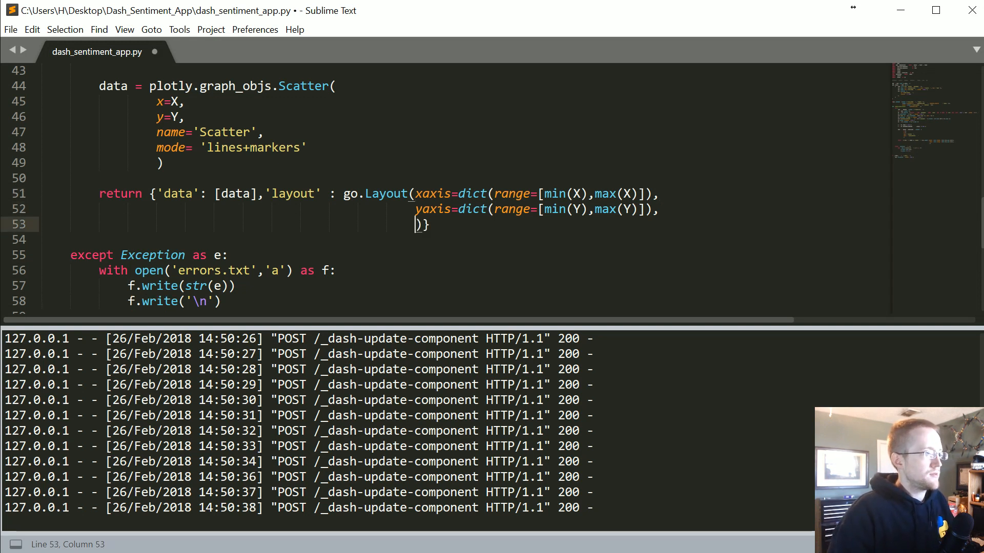
type("title")
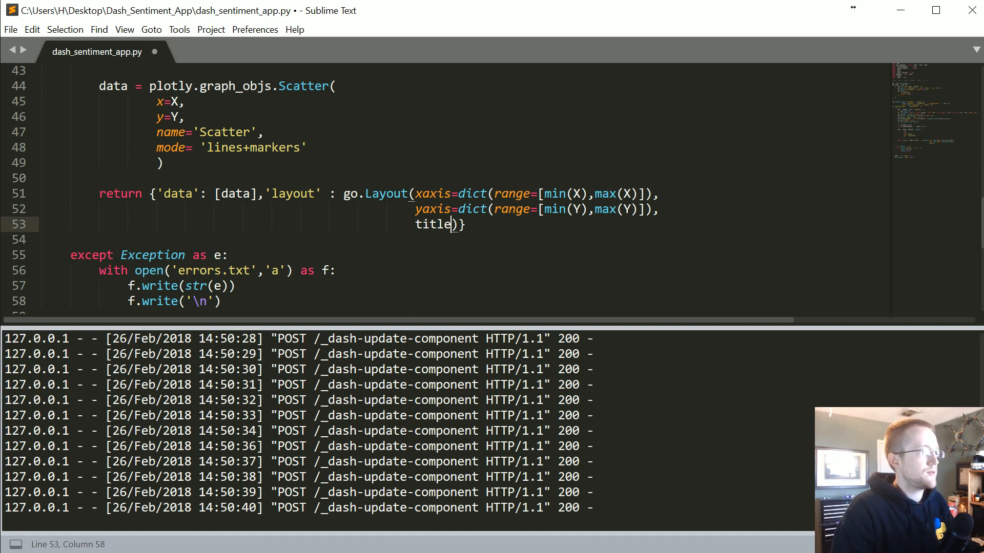
type("'Term'")
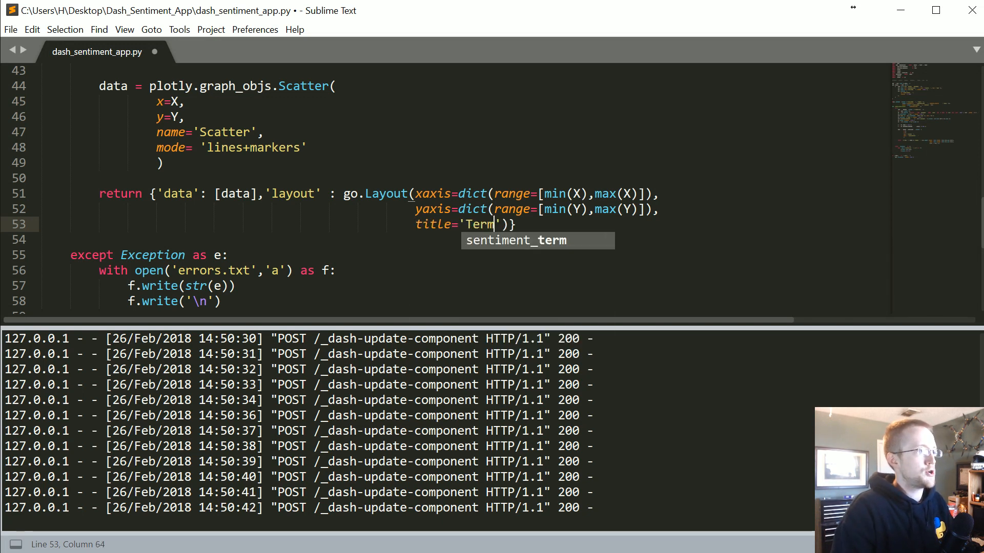
type(": {}")
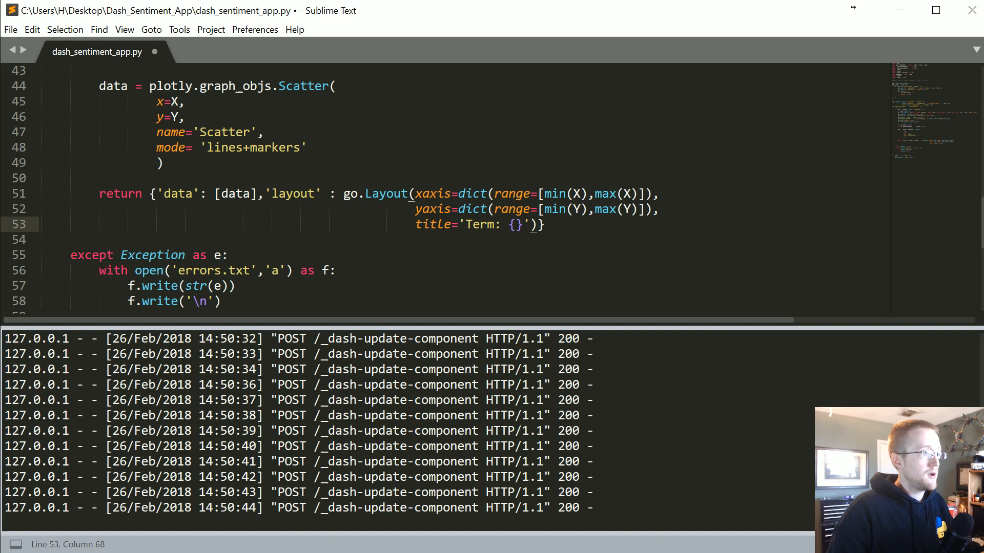
type(".format()")
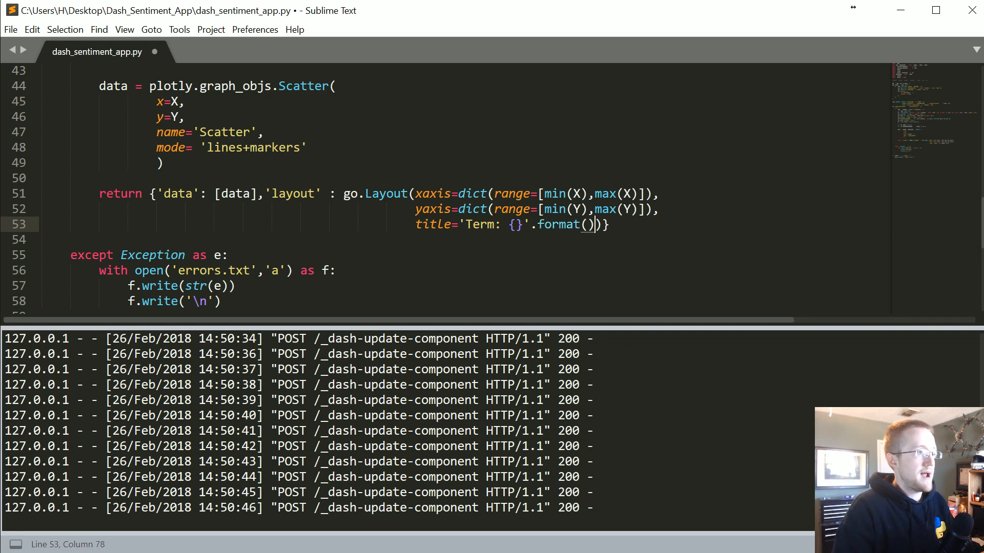
type("sentime")
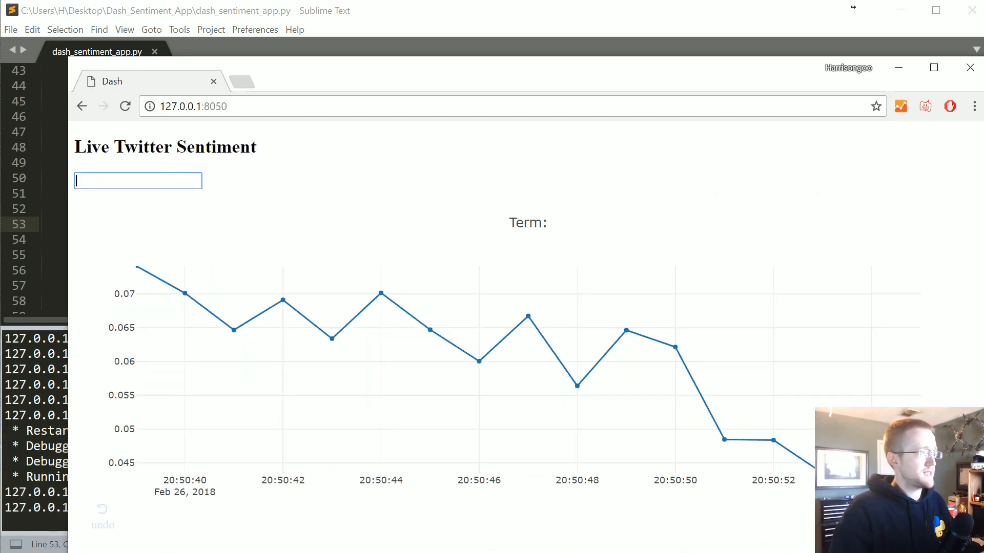
Enter 'trump', then 'us', as the search term in the Dash app's input box
type("trump")
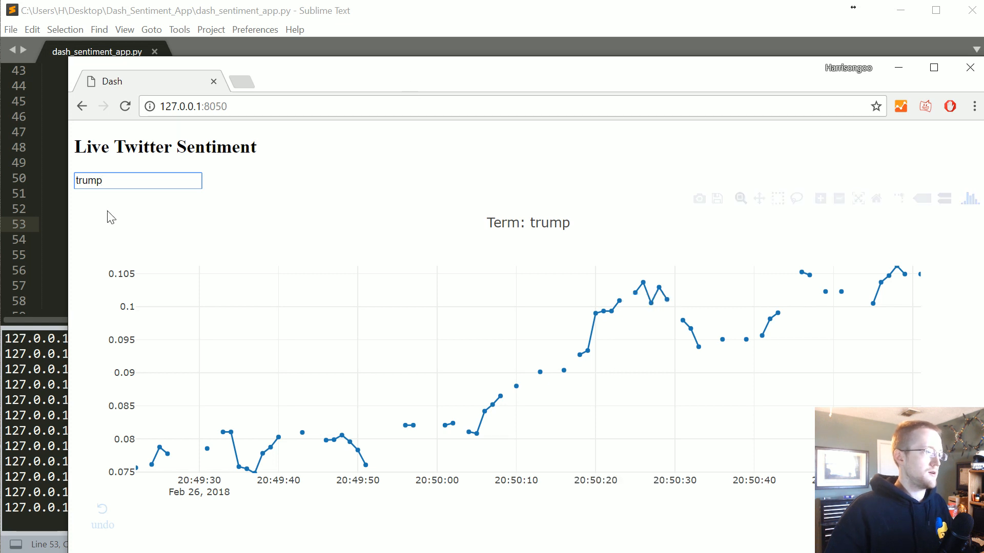
mouse_move(514, 380)
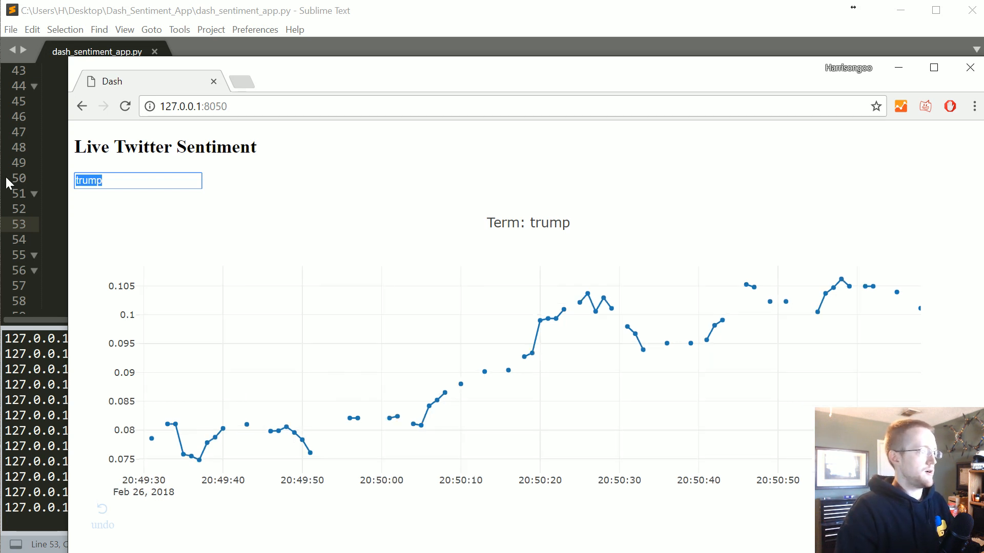
type("us")
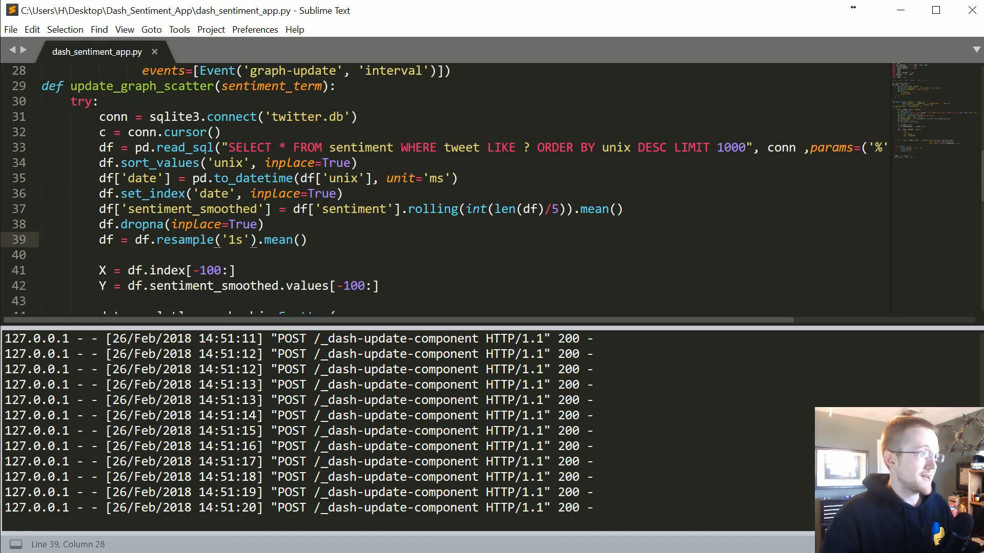
Change the resample interval from '1s' to '300ms'
type("300ms")
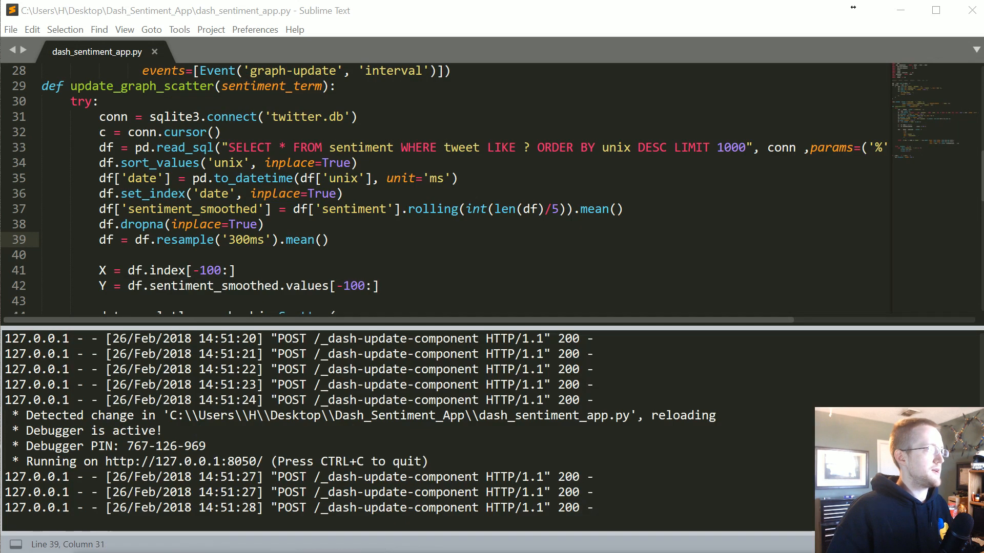
double_click(247, 240)
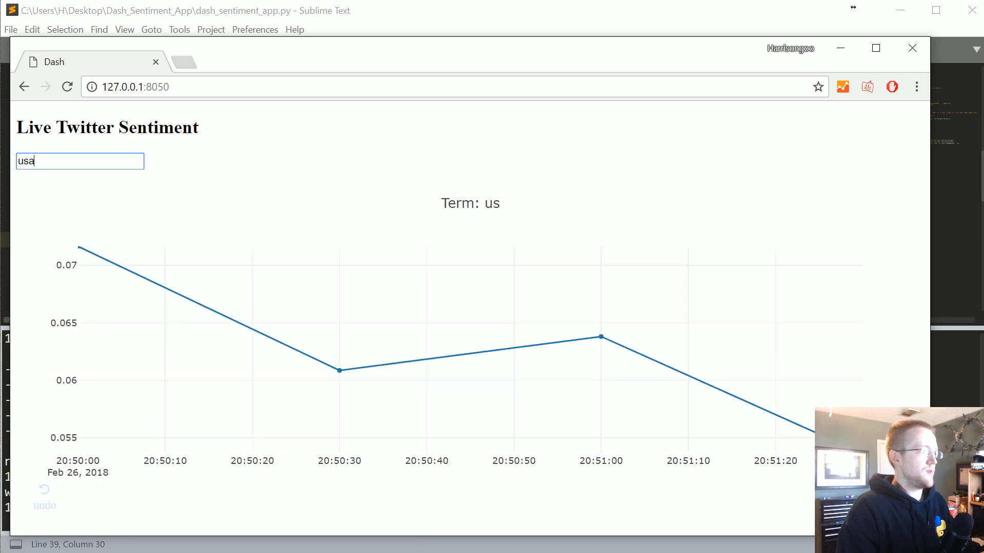
Extend the search term to 'usa' in the Dash input box
type("a")
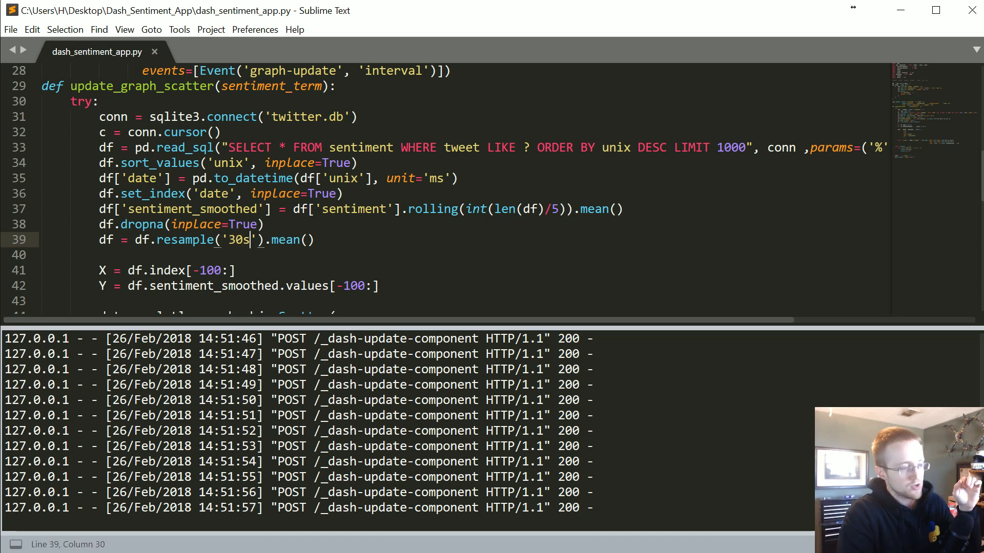
Edit the resample interval string, settling on '1000ms'
key("Backspace")
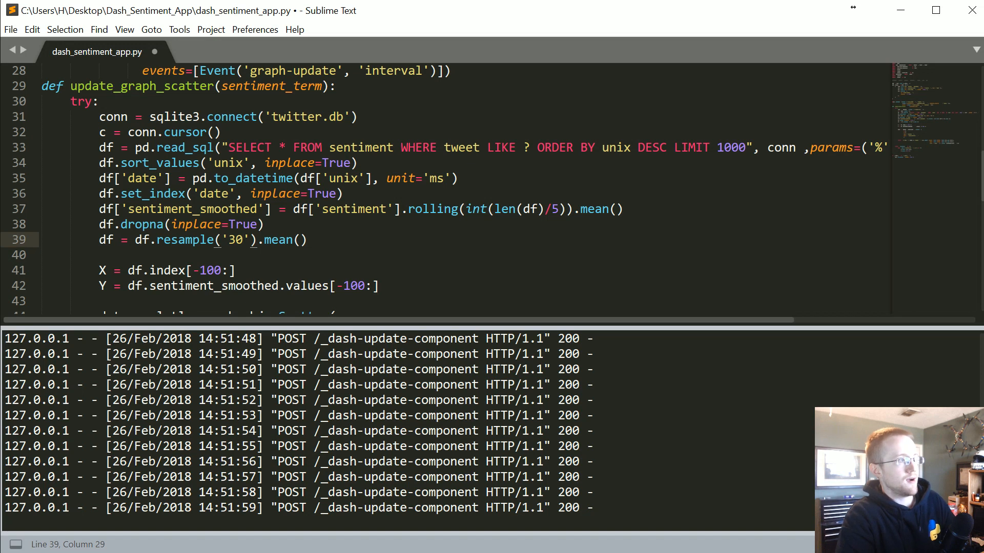
type("00ms")
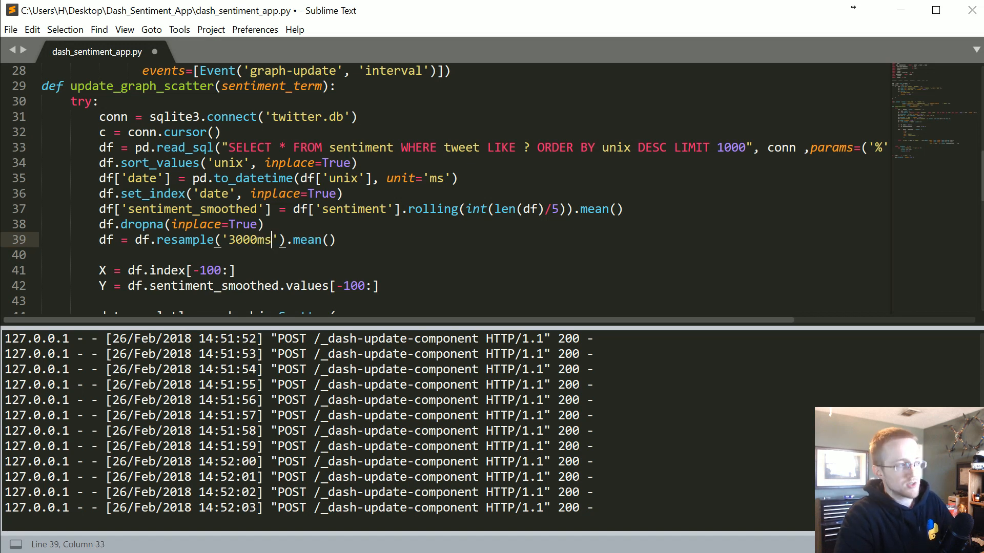
type("0")
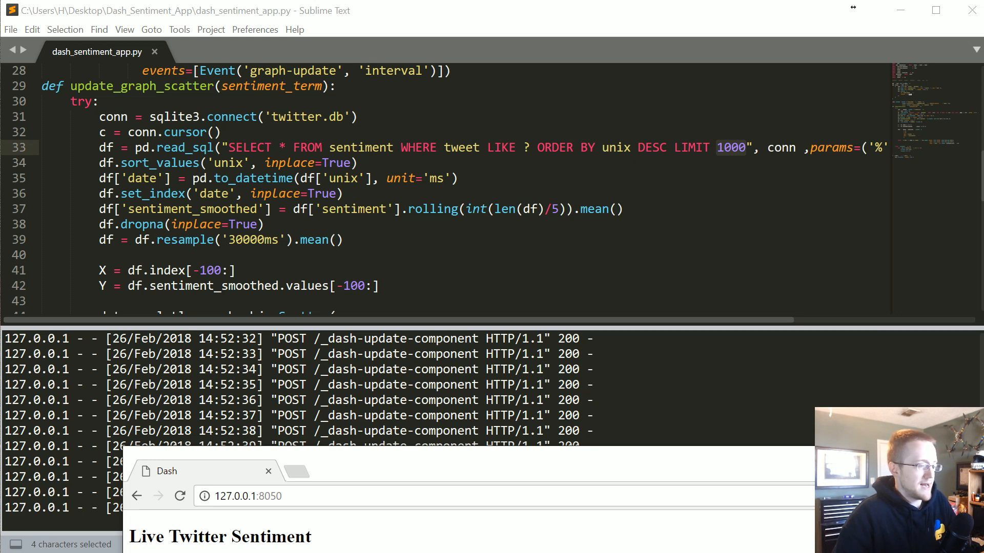
left_click(258, 240)
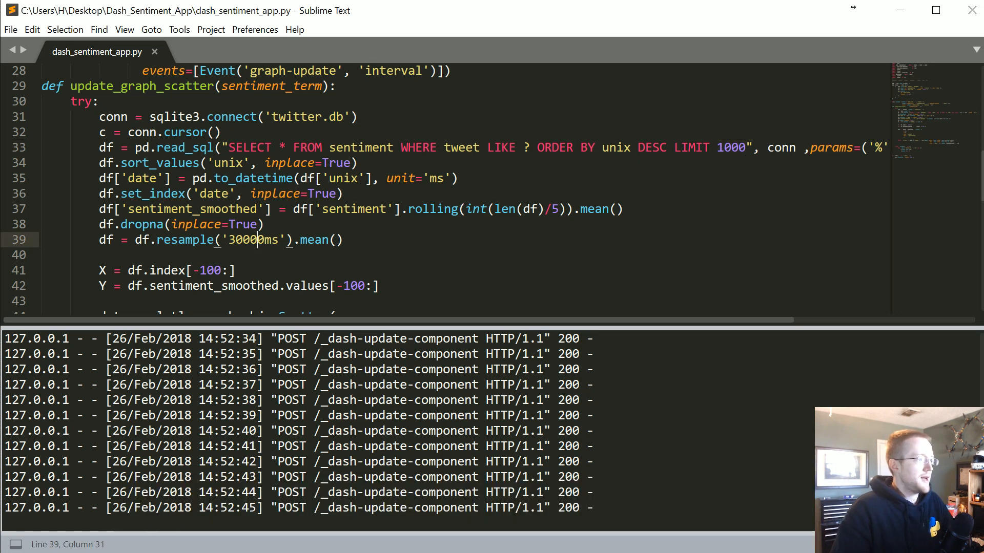
key("BackSpace")
type("1")
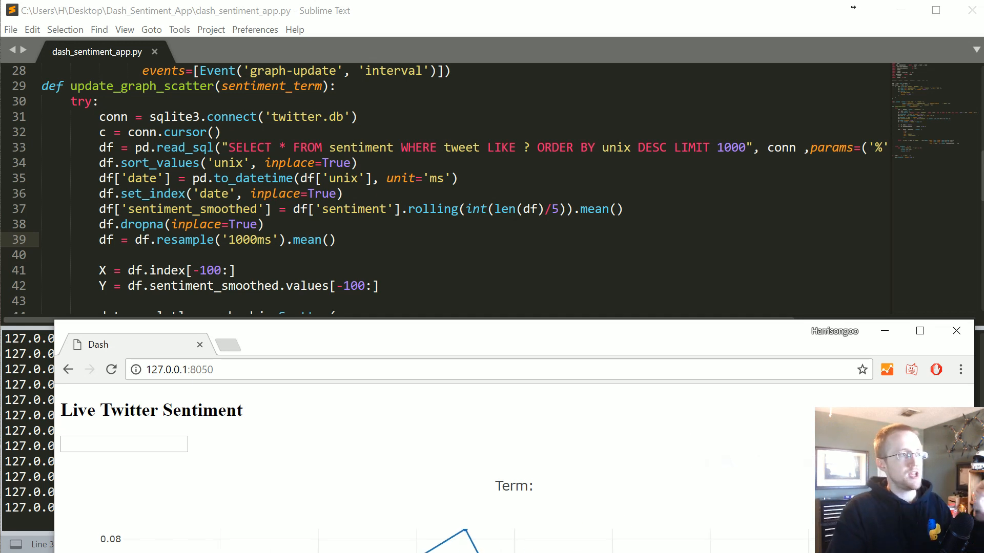
double_click(729, 147)
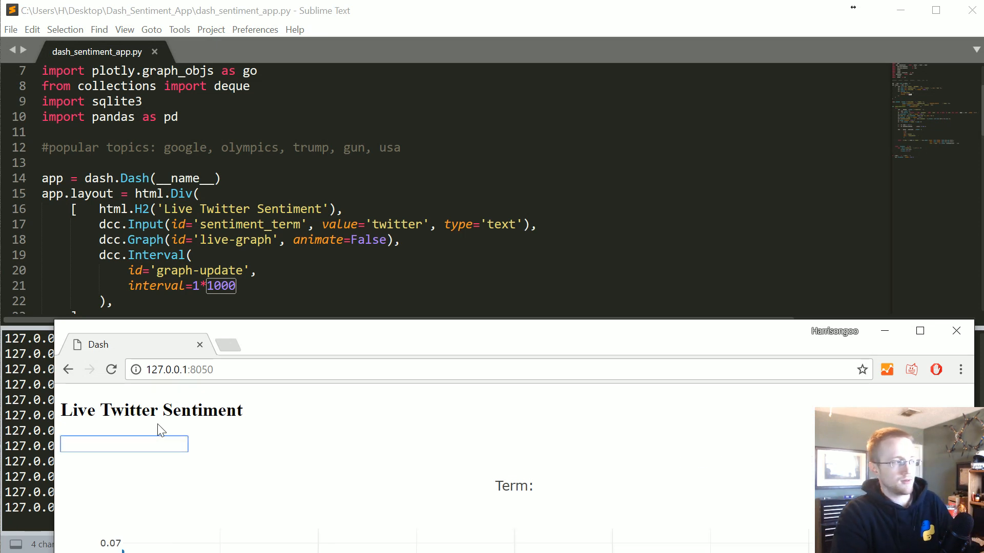
type("google")
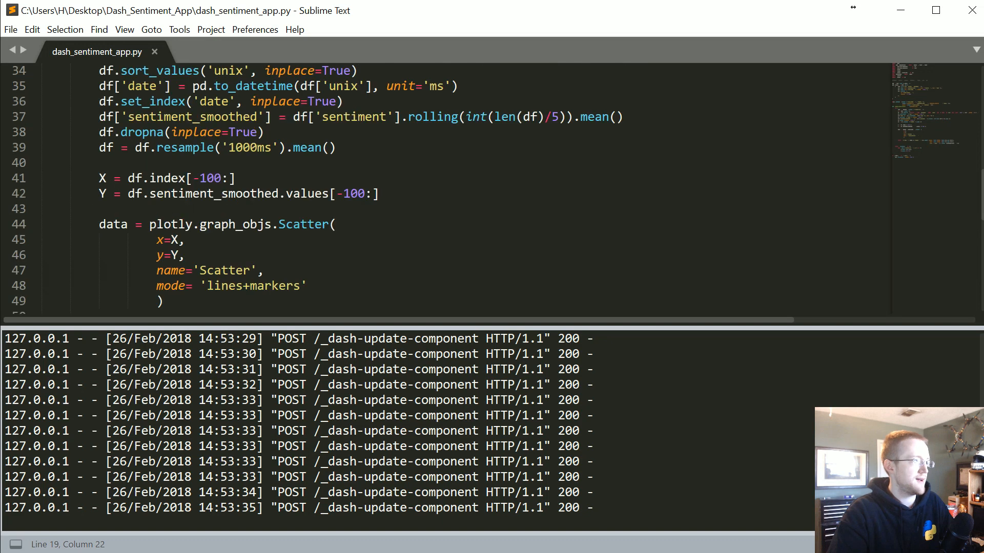
scroll("down", 3)
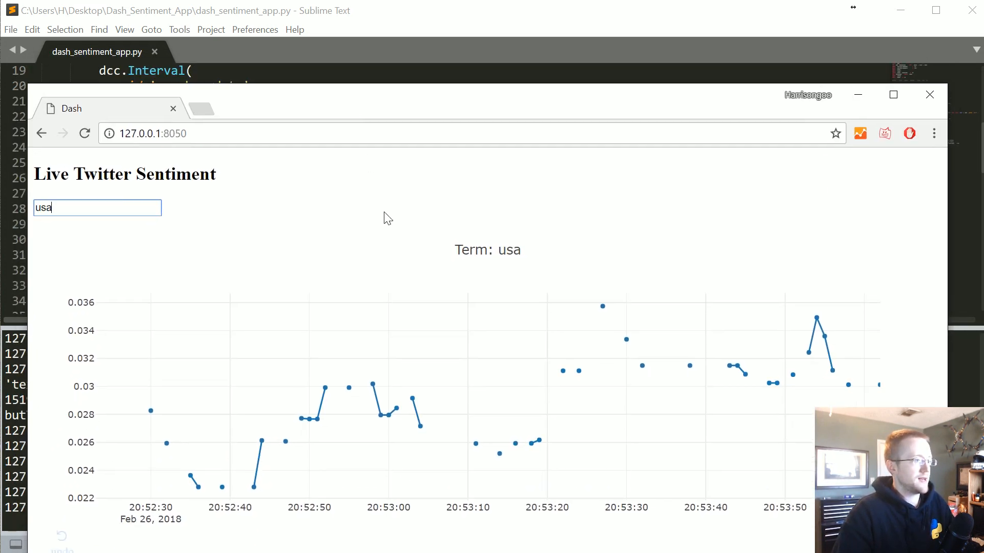
mouse_move(576, 334)
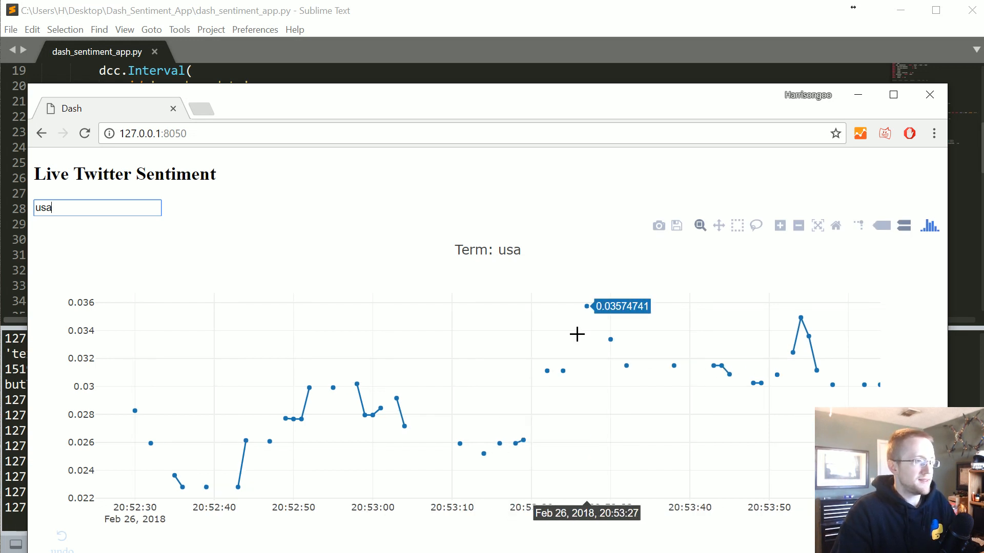
mouse_move(728, 435)
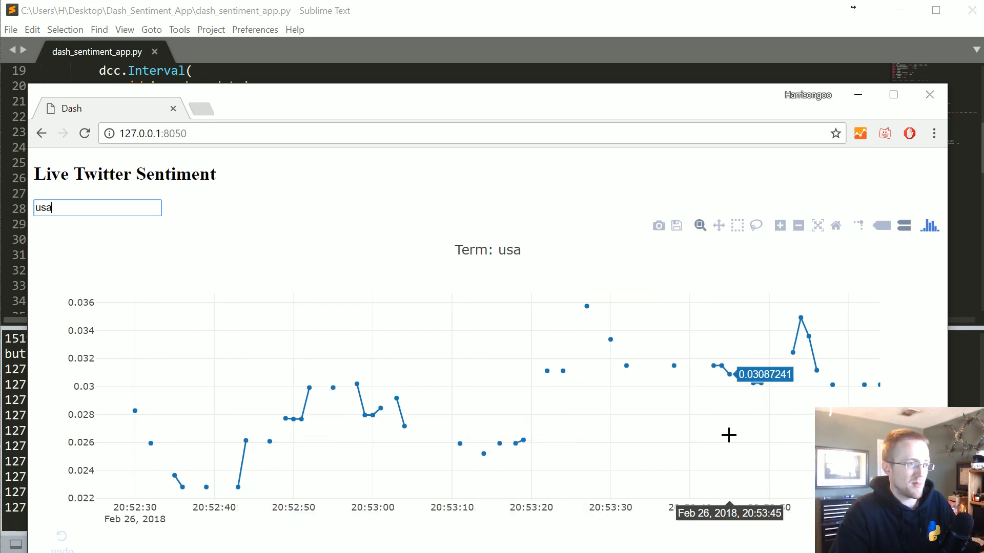
mouse_move(520, 344)
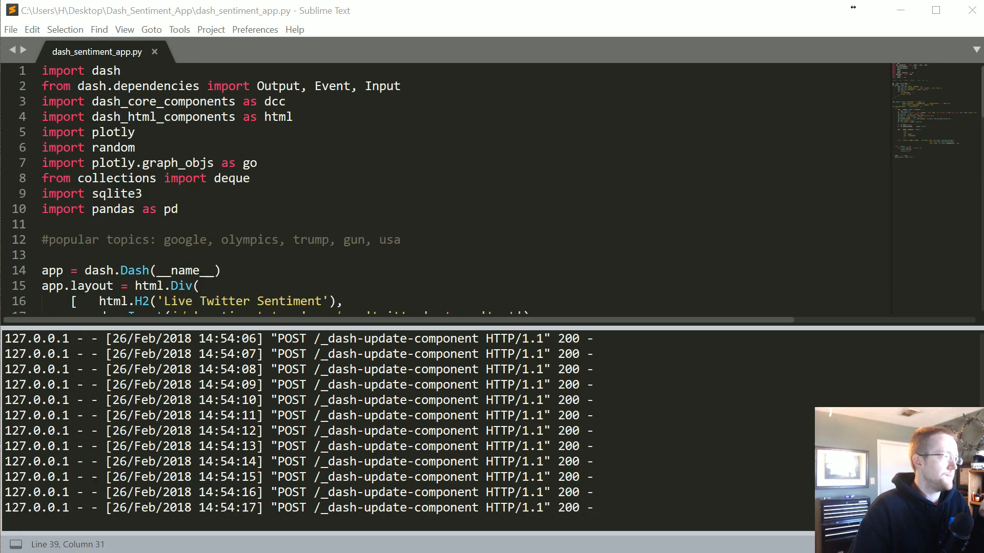
scroll("down", 3)
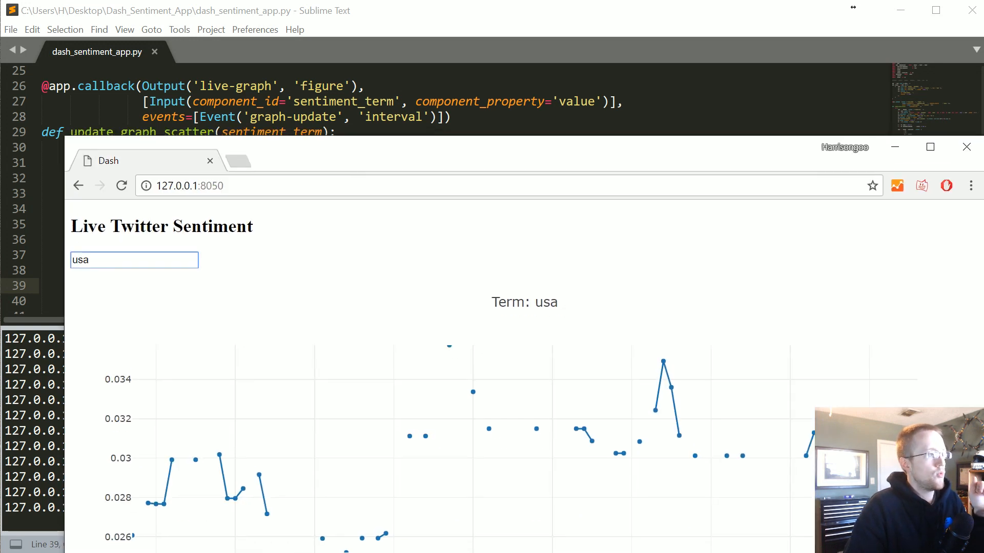
Type 'trump' into the Dash input box to chart that term
type("trump")
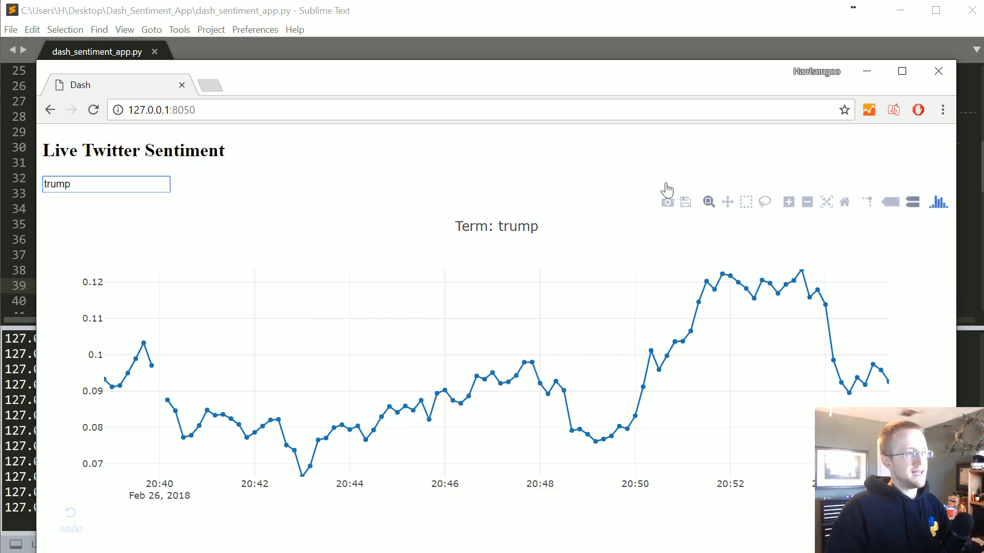
mouse_move(545, 321)
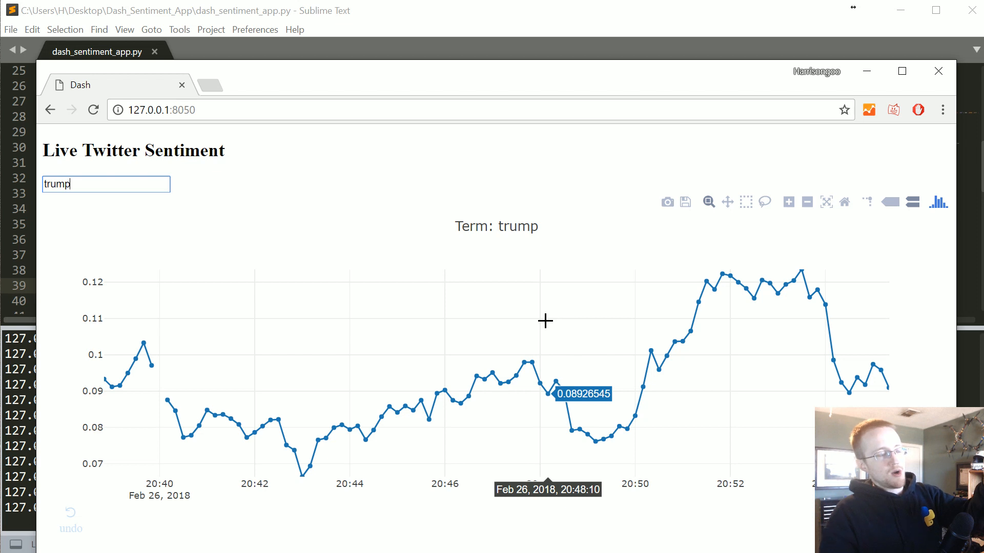